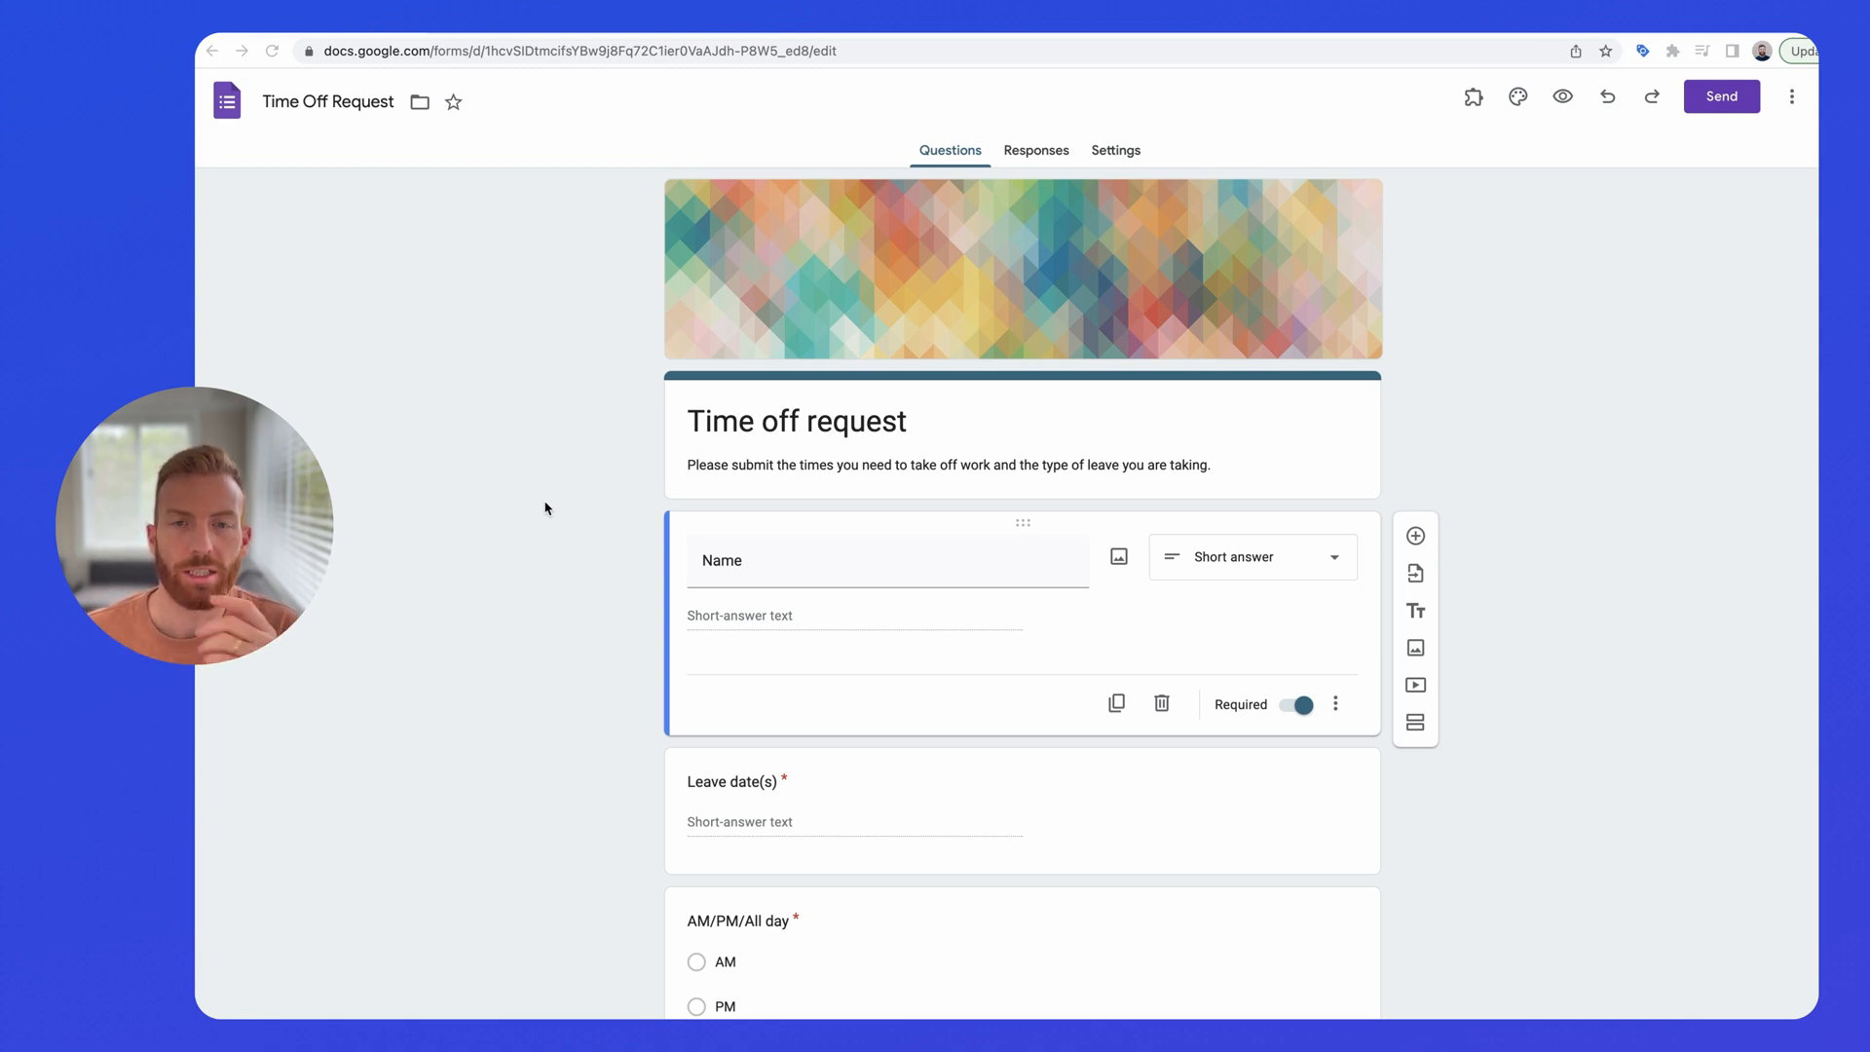
{"action": "mouse_move", "coordinate": [1794, 101]}
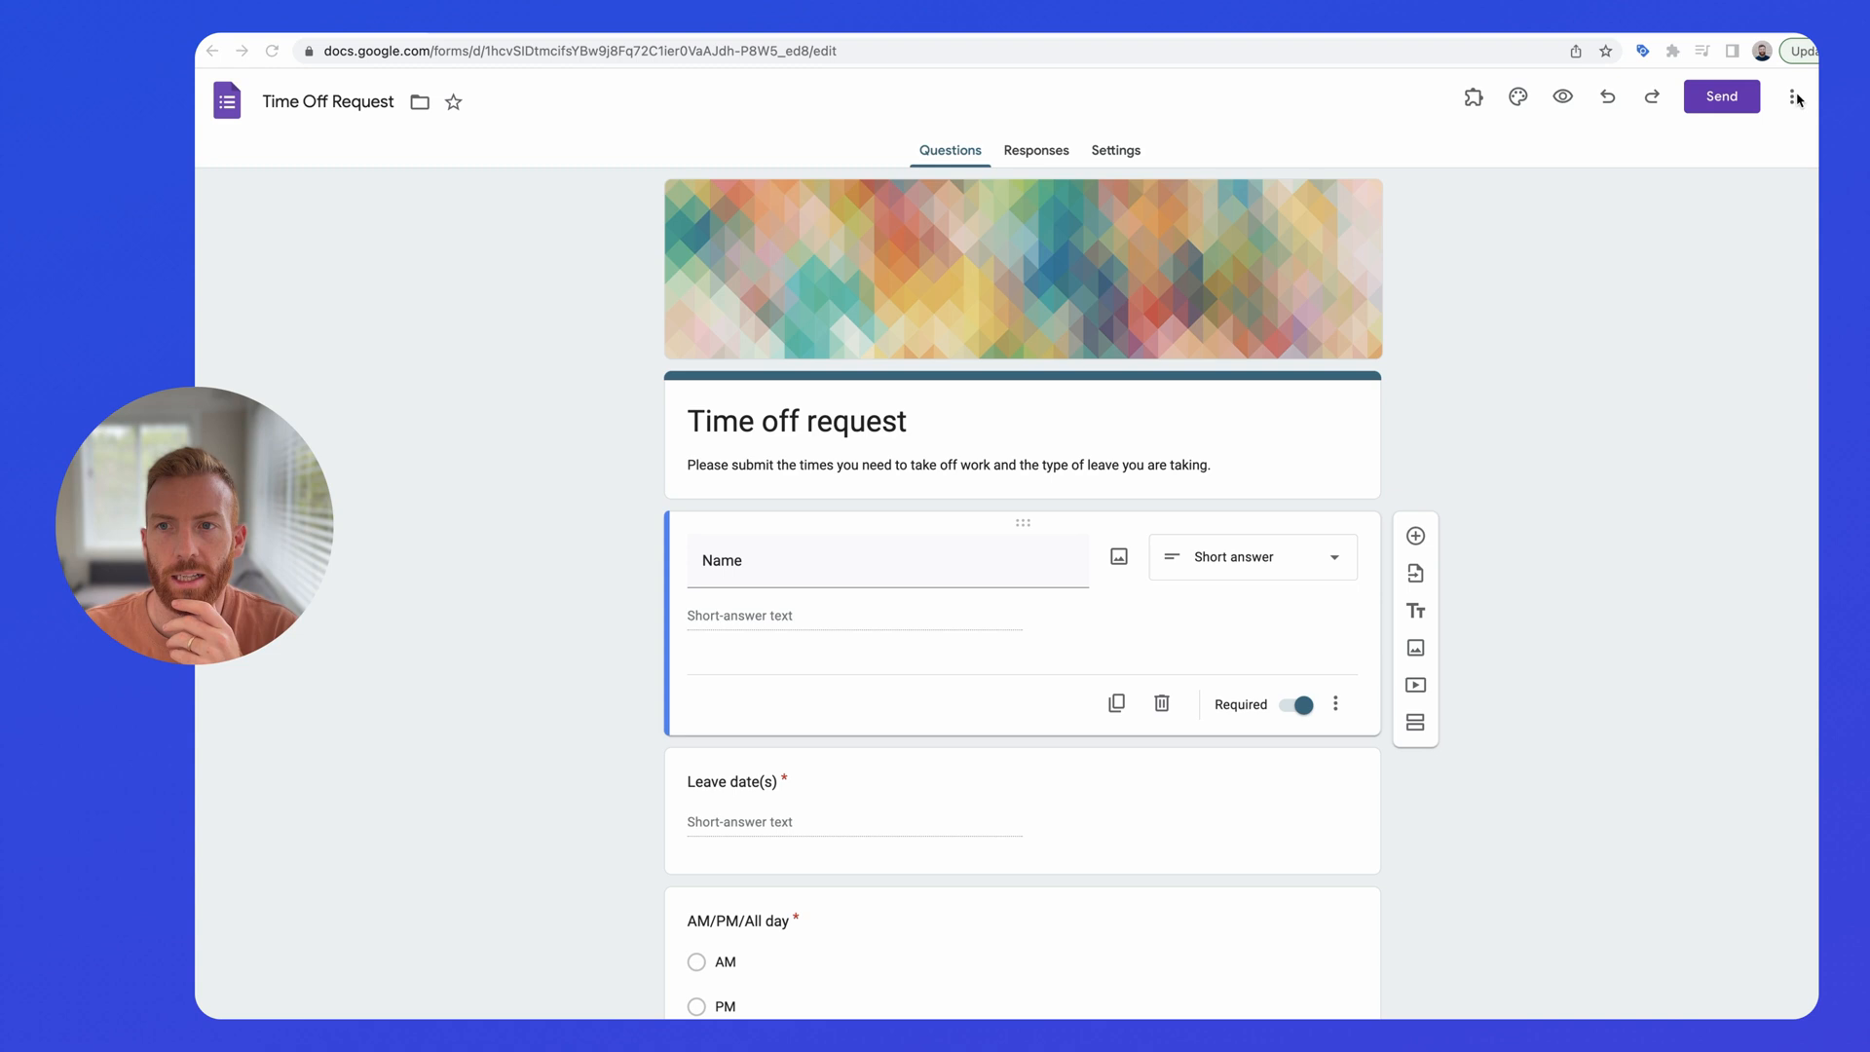
- Open the Time off request form's pre-filled link page from the More menu
{"action": "left_click", "coordinate": [1793, 97]}
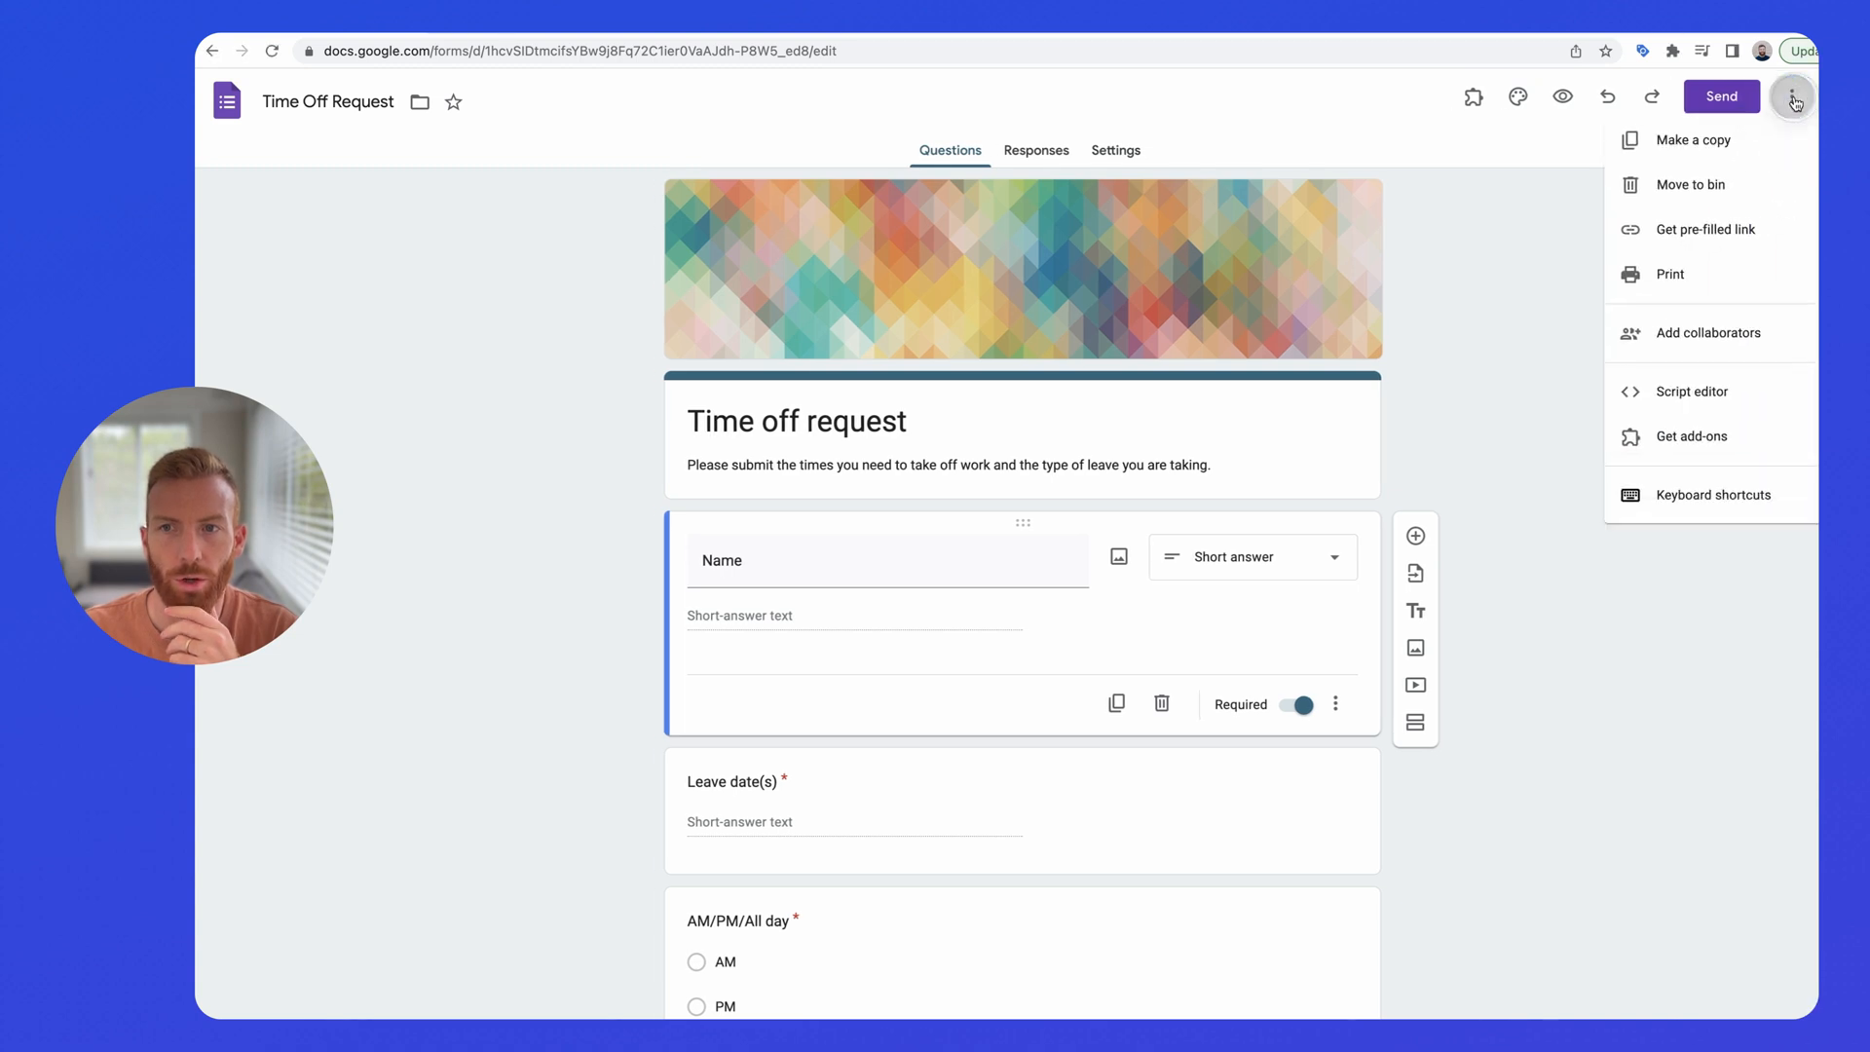
{"action": "mouse_move", "coordinate": [1699, 237]}
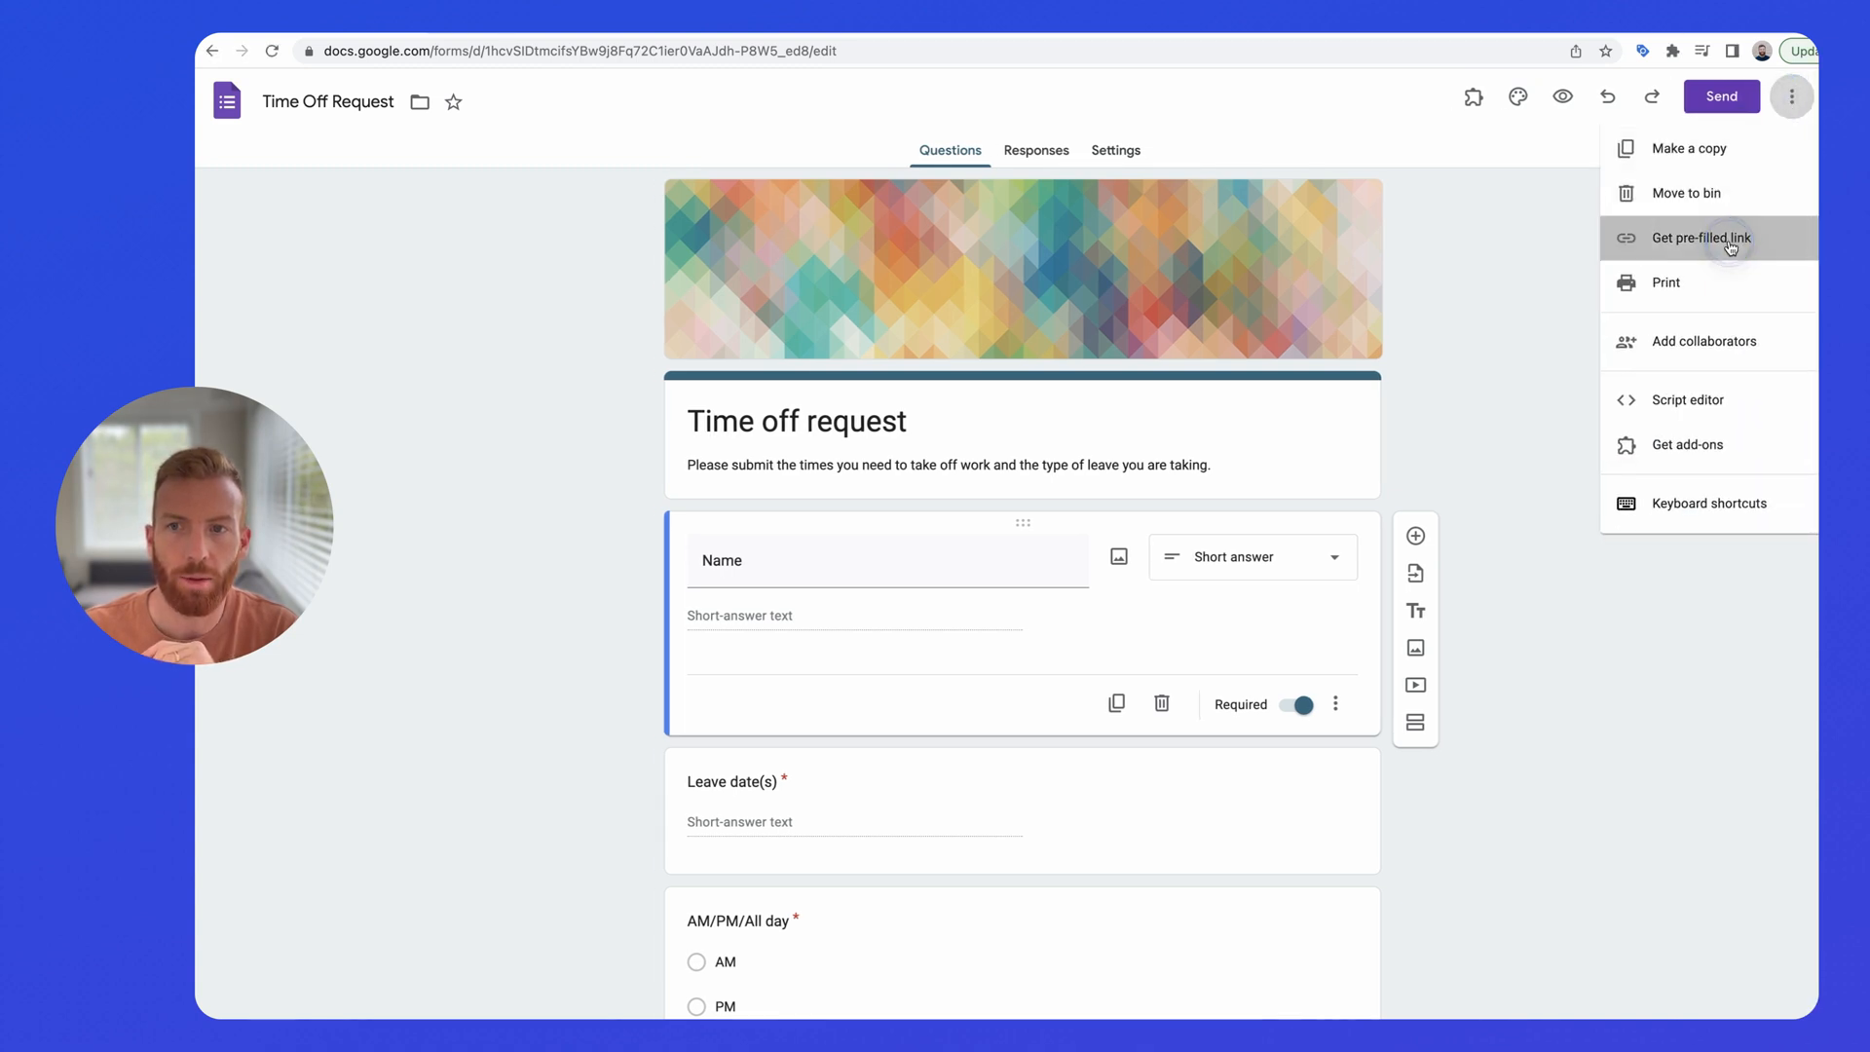
{"action": "left_click", "coordinate": [1698, 237]}
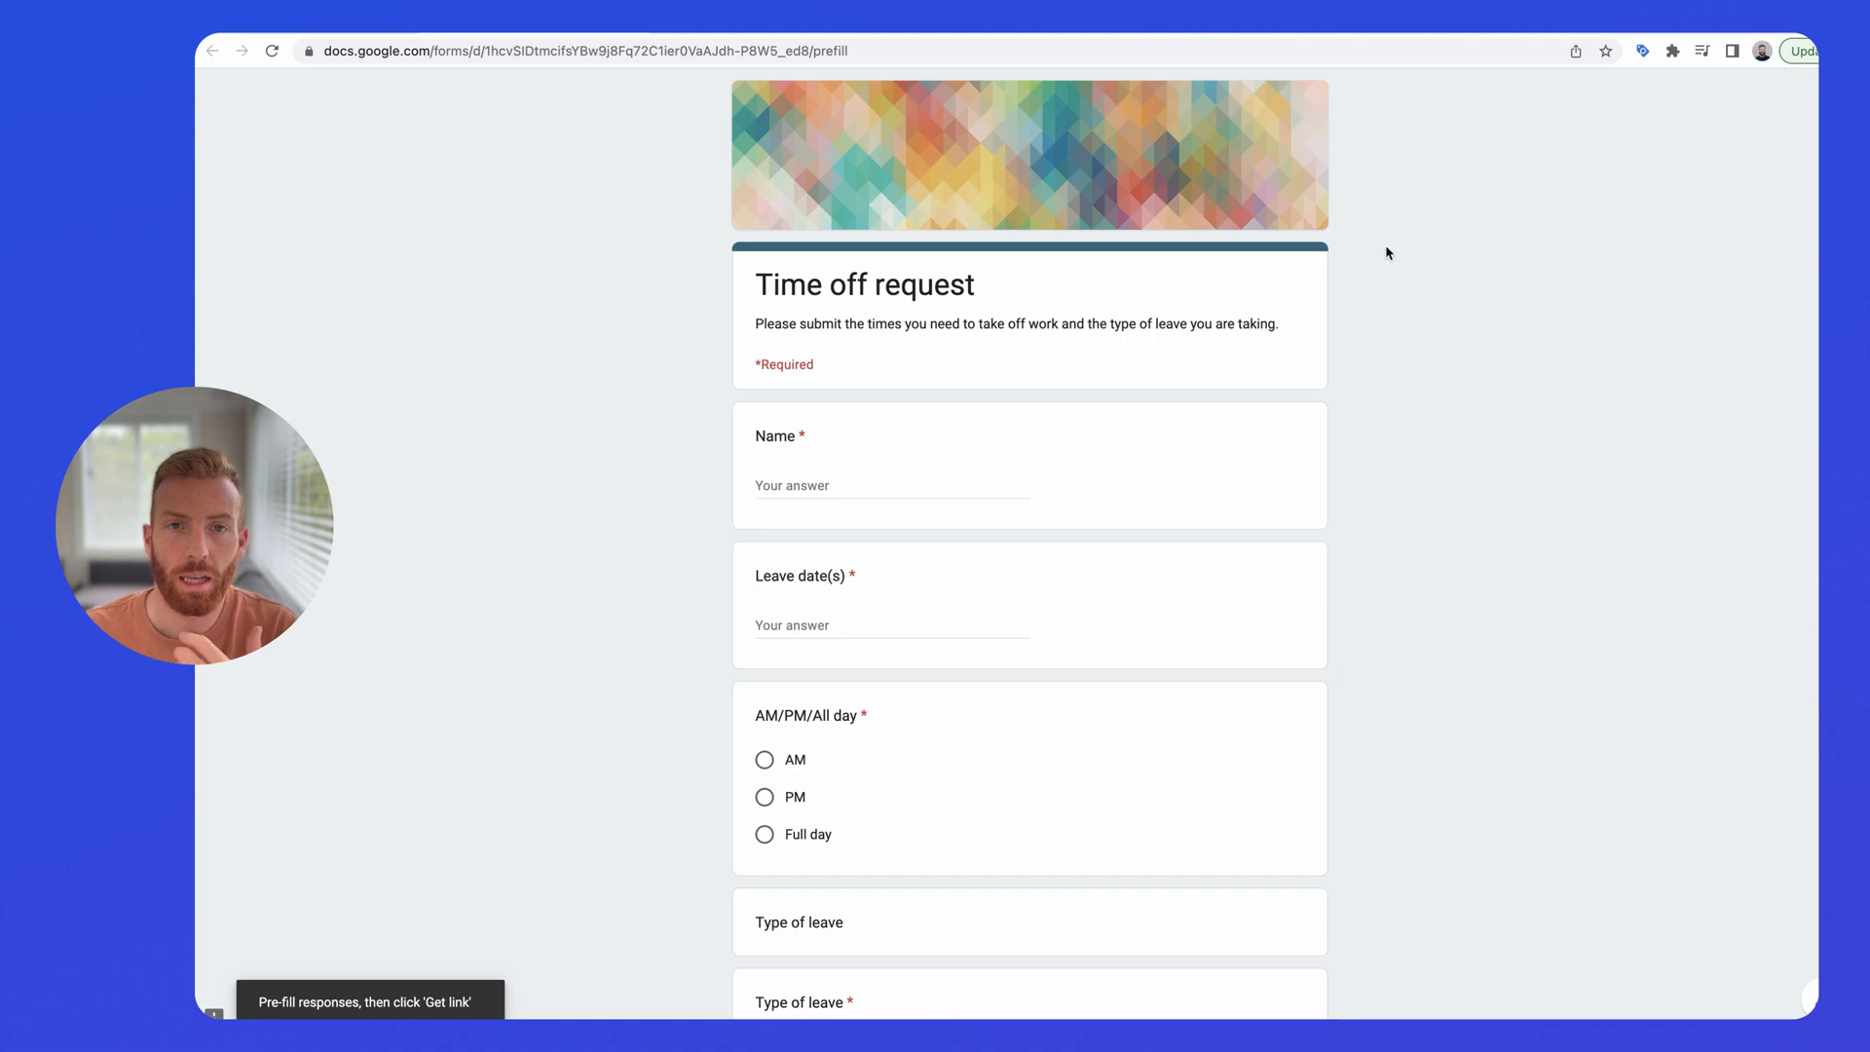
- Pre-fill Name with 'James', generate the link, and copy it
{"action": "left_click", "coordinate": [889, 484]}
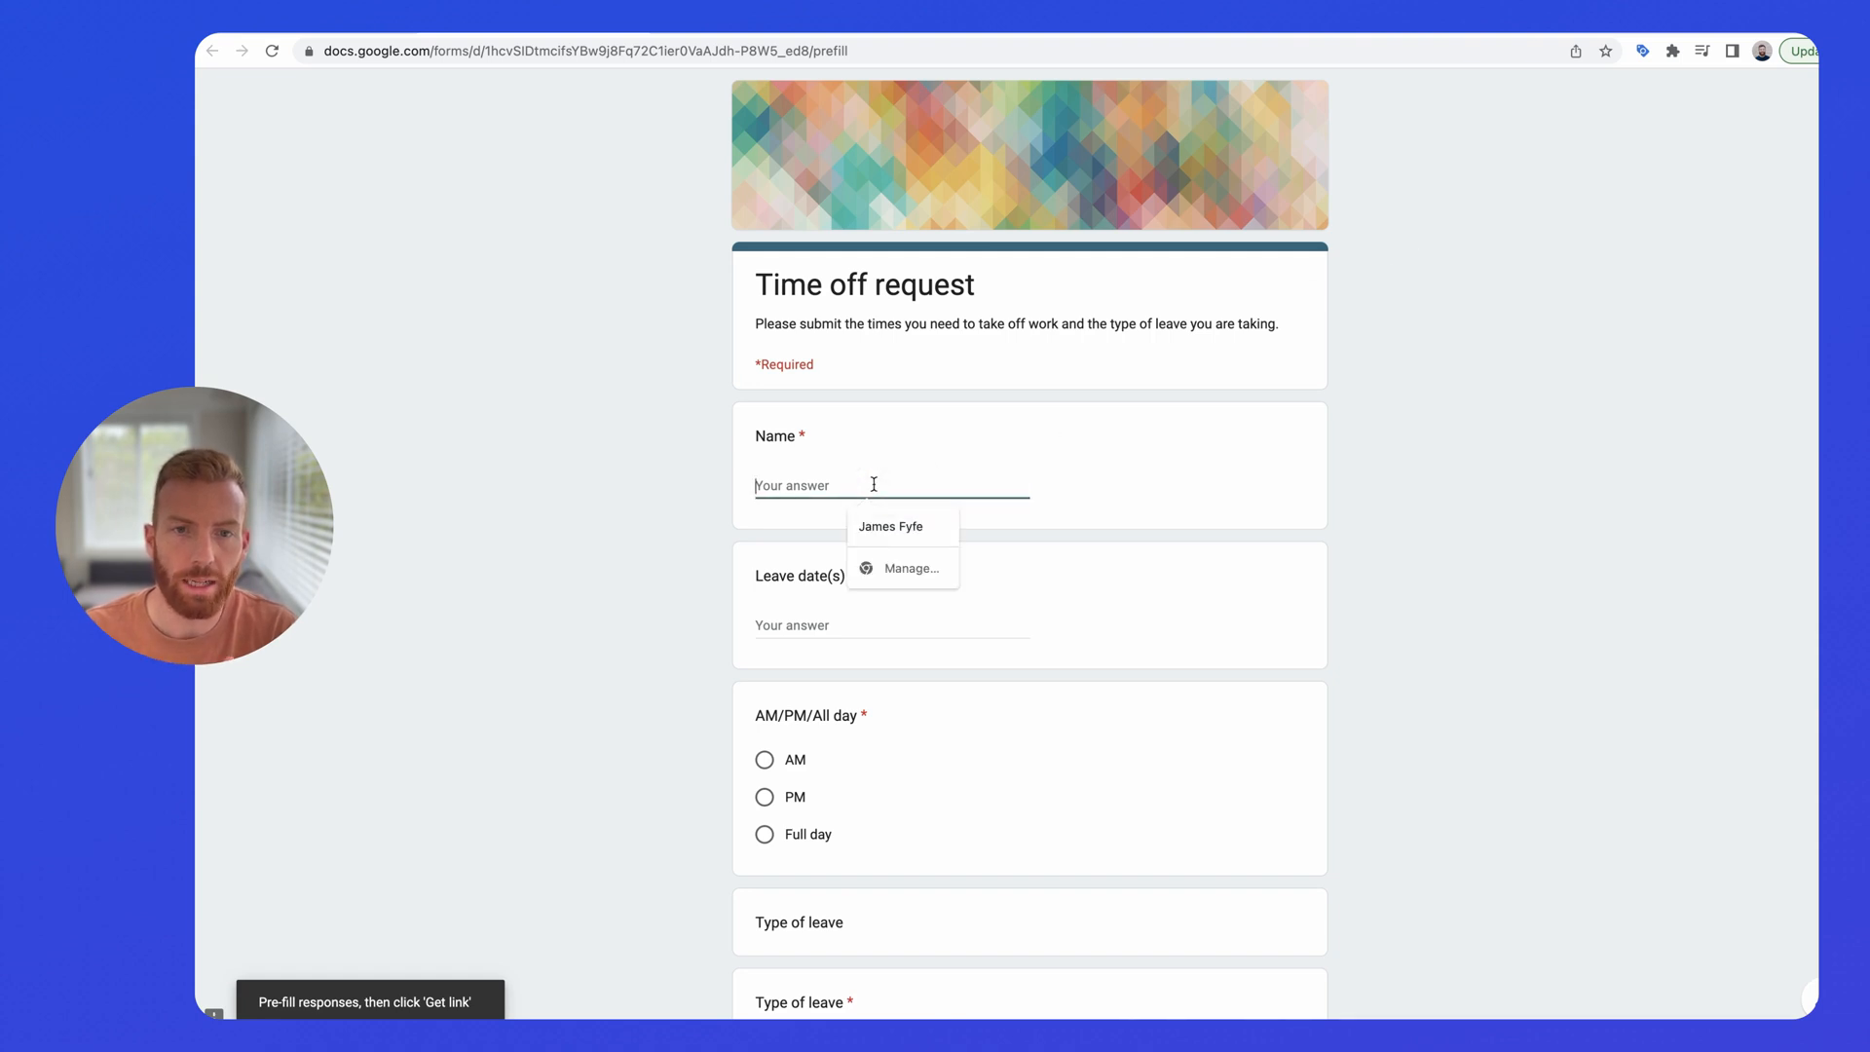
{"action": "type", "text": "James"}
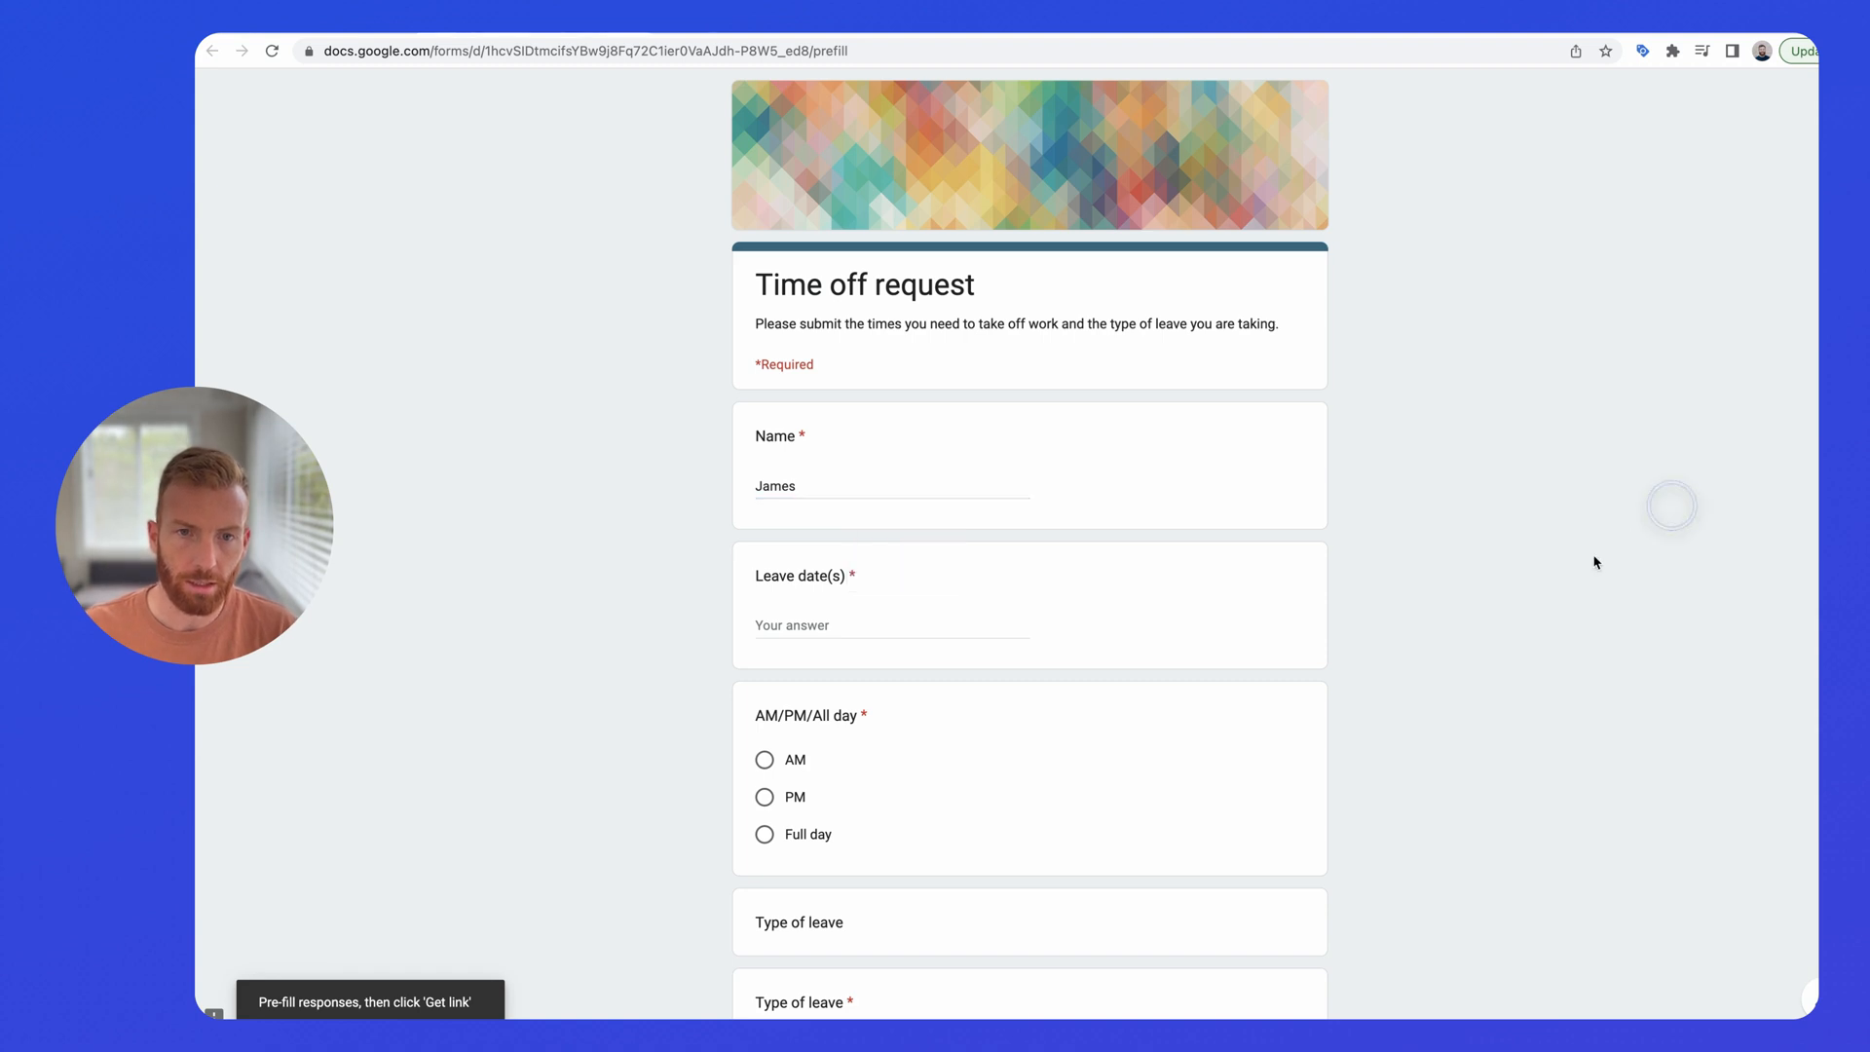
{"action": "scroll", "scroll_direction": "down", "scroll_amount": 3}
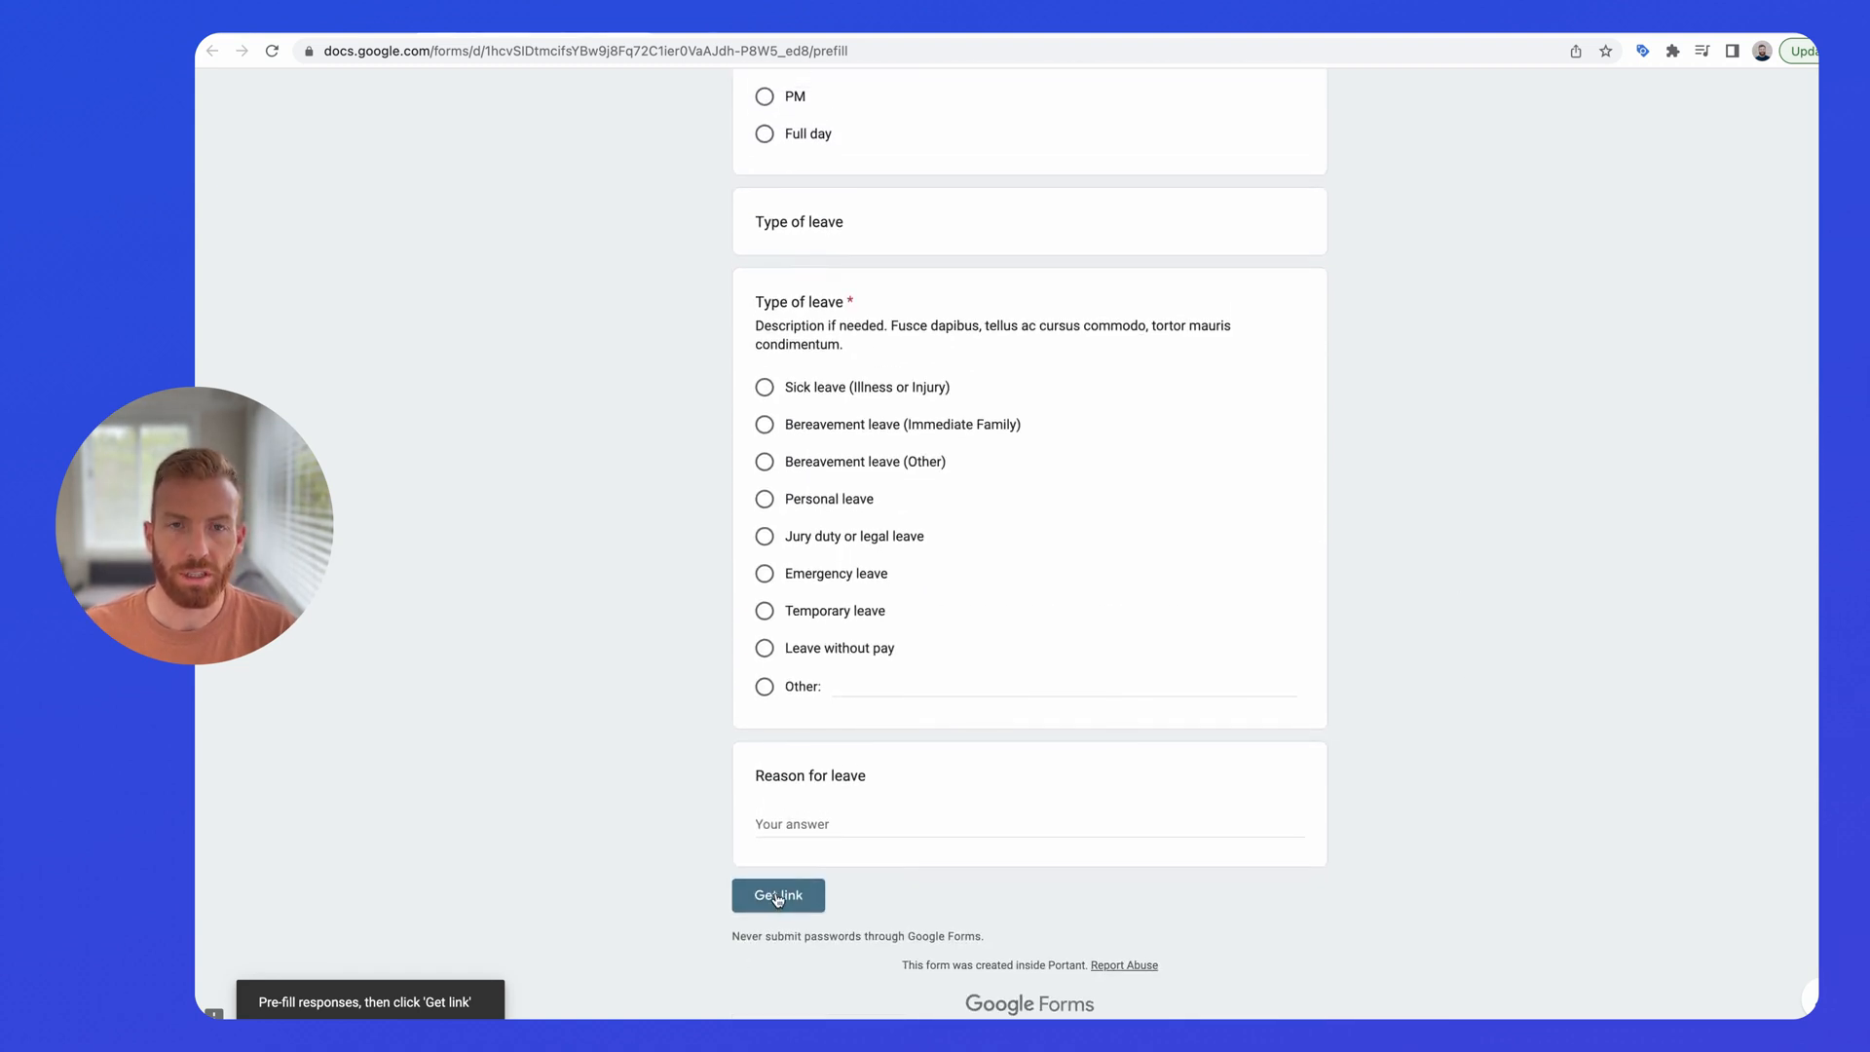
{"action": "left_click", "coordinate": [777, 896]}
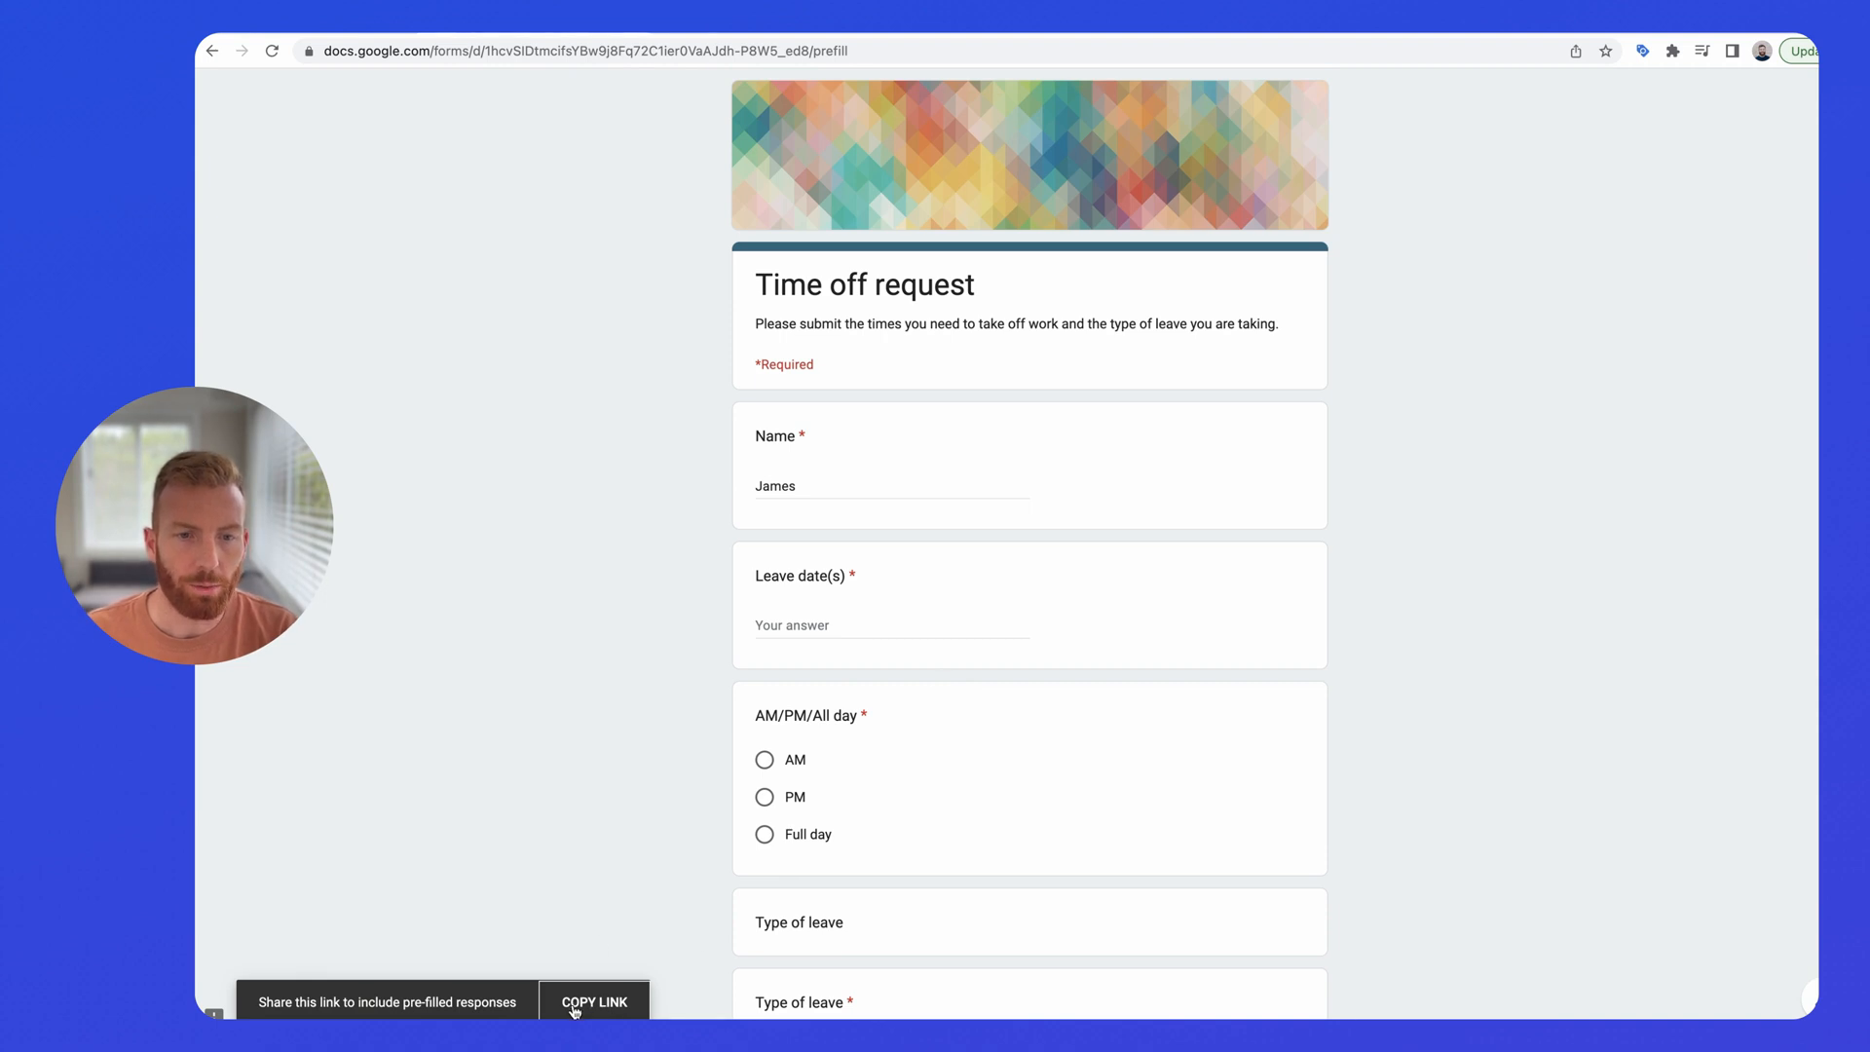
{"action": "left_click", "coordinate": [594, 1002]}
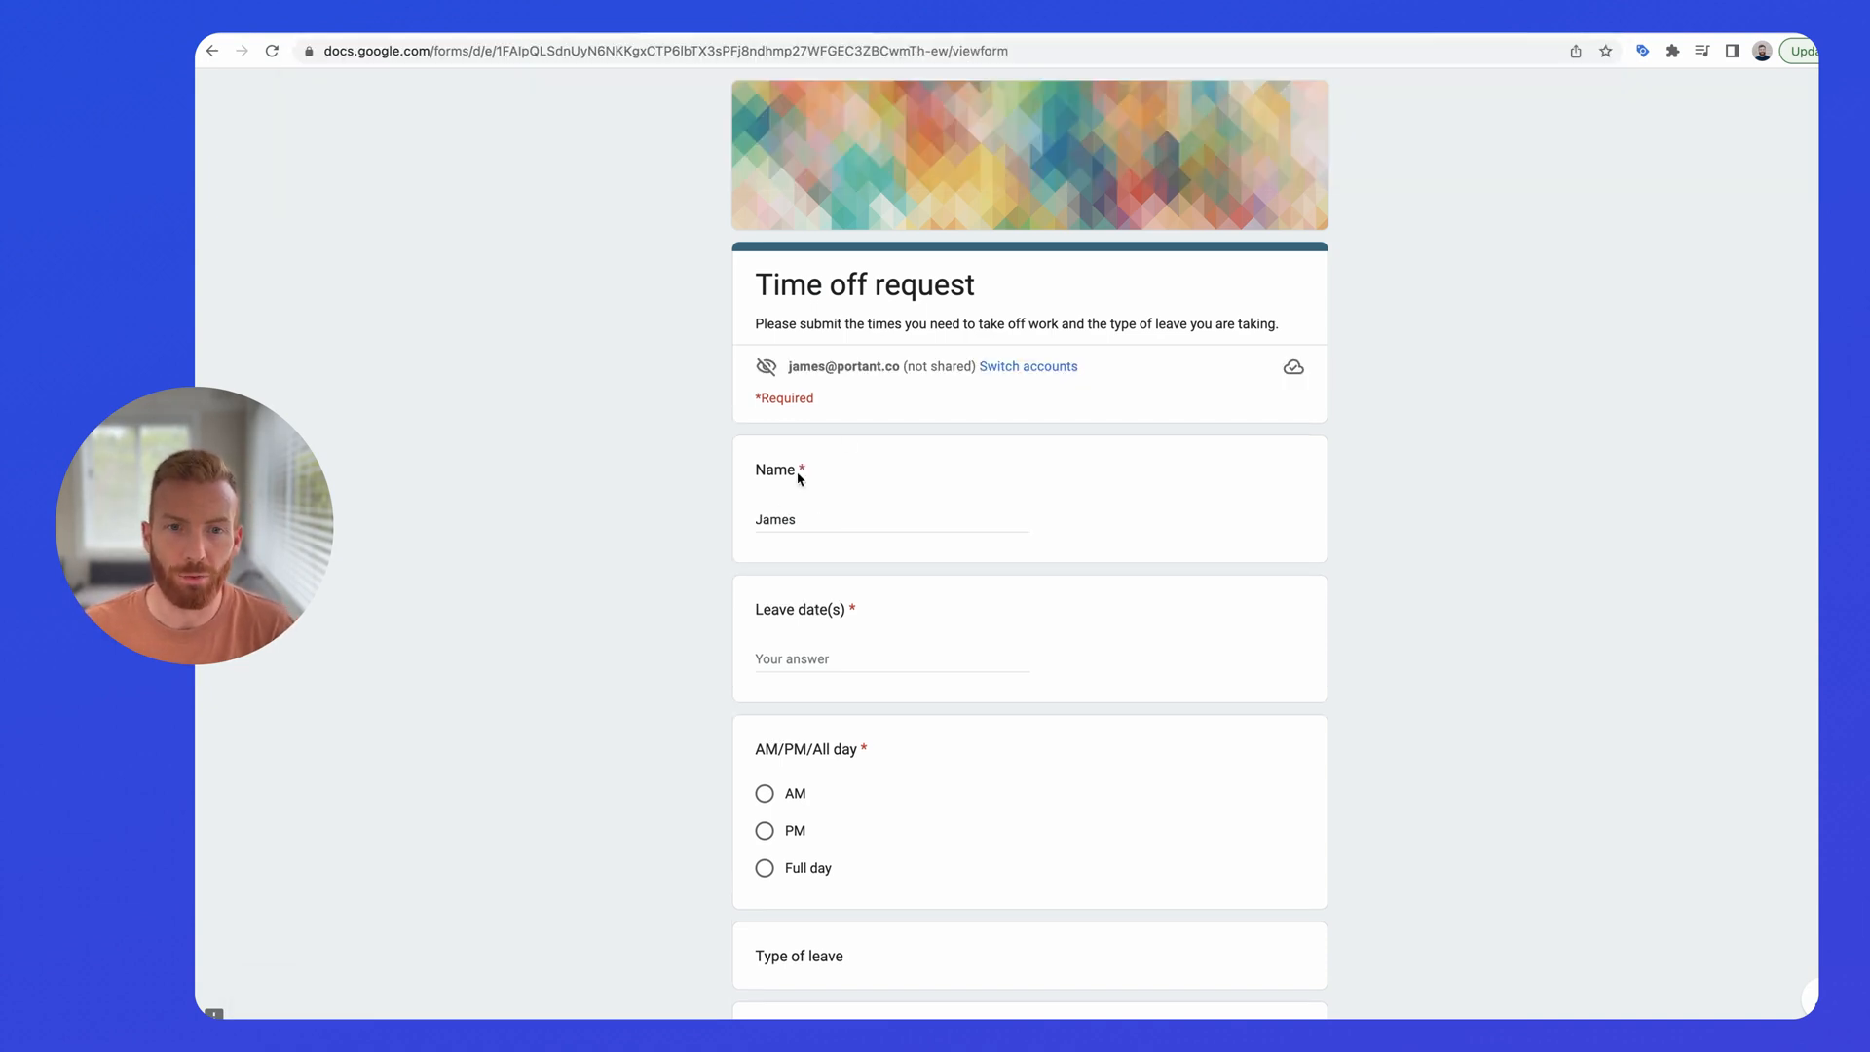
{"action": "mouse_move", "coordinate": [947, 505]}
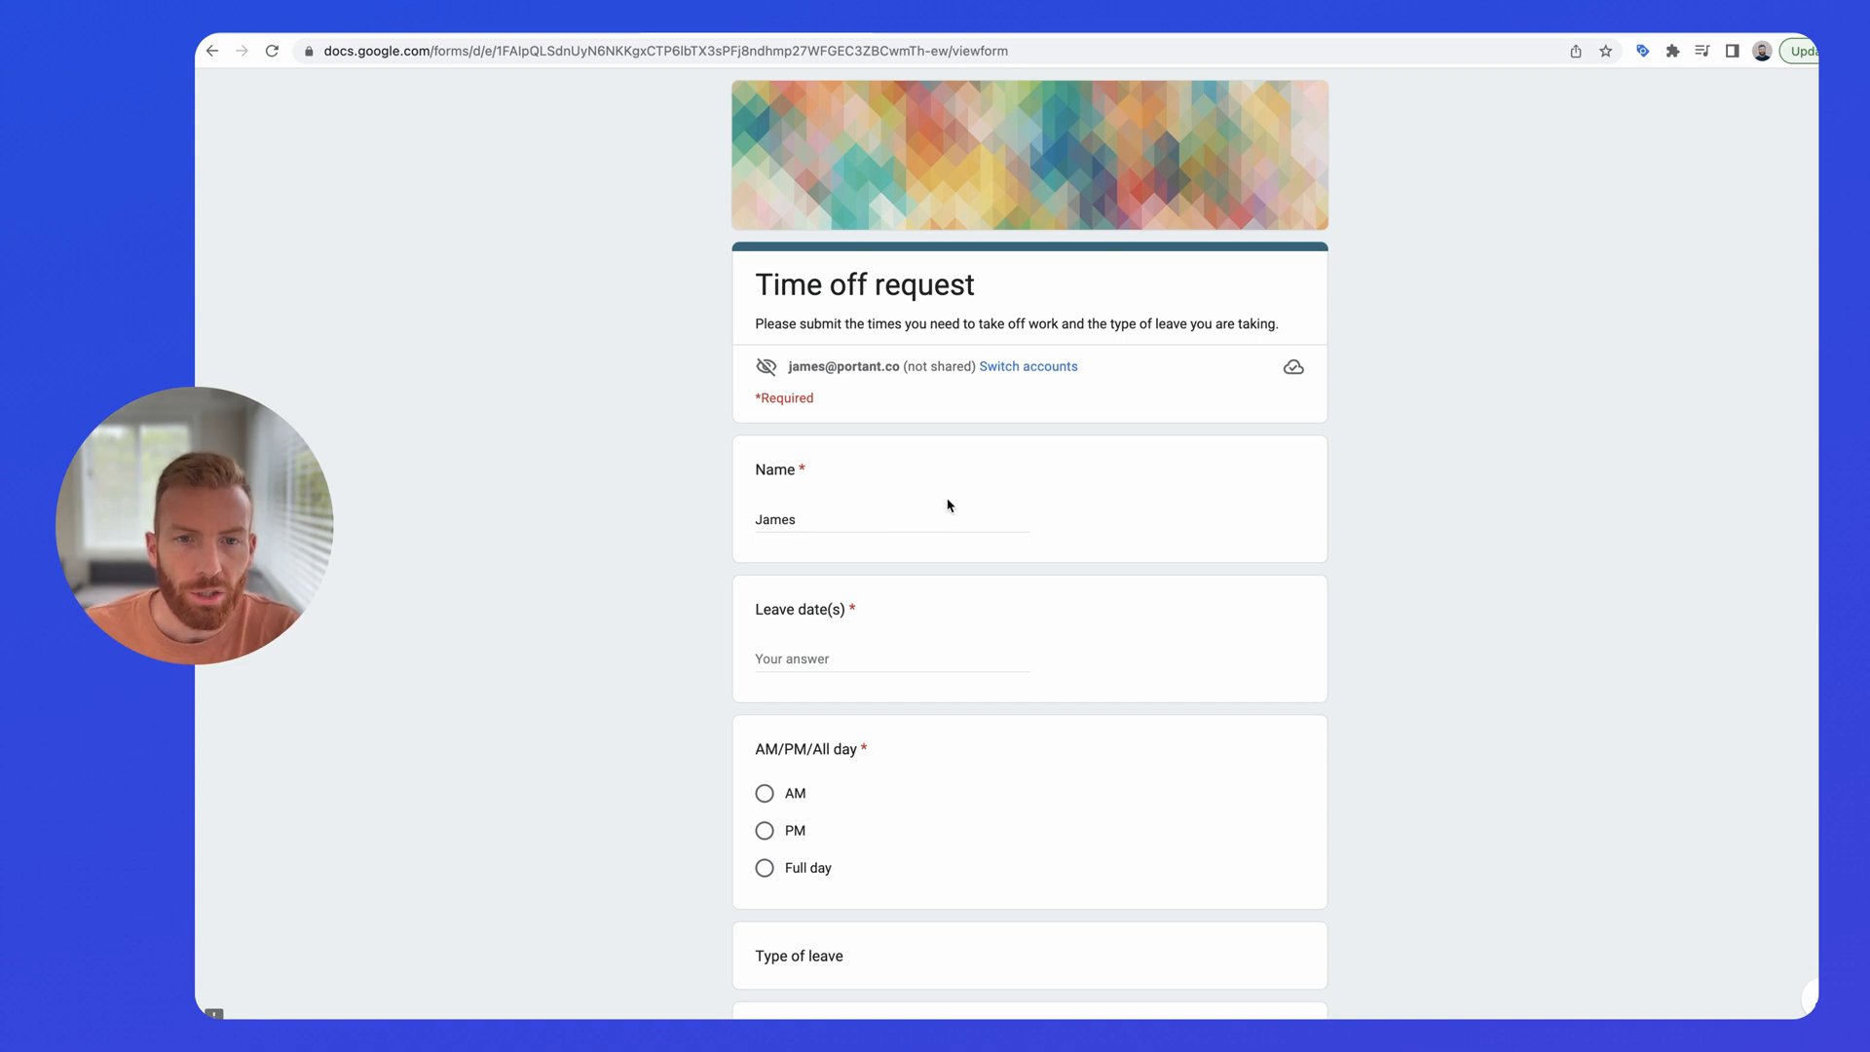
{"action": "mouse_move", "coordinate": [970, 36]}
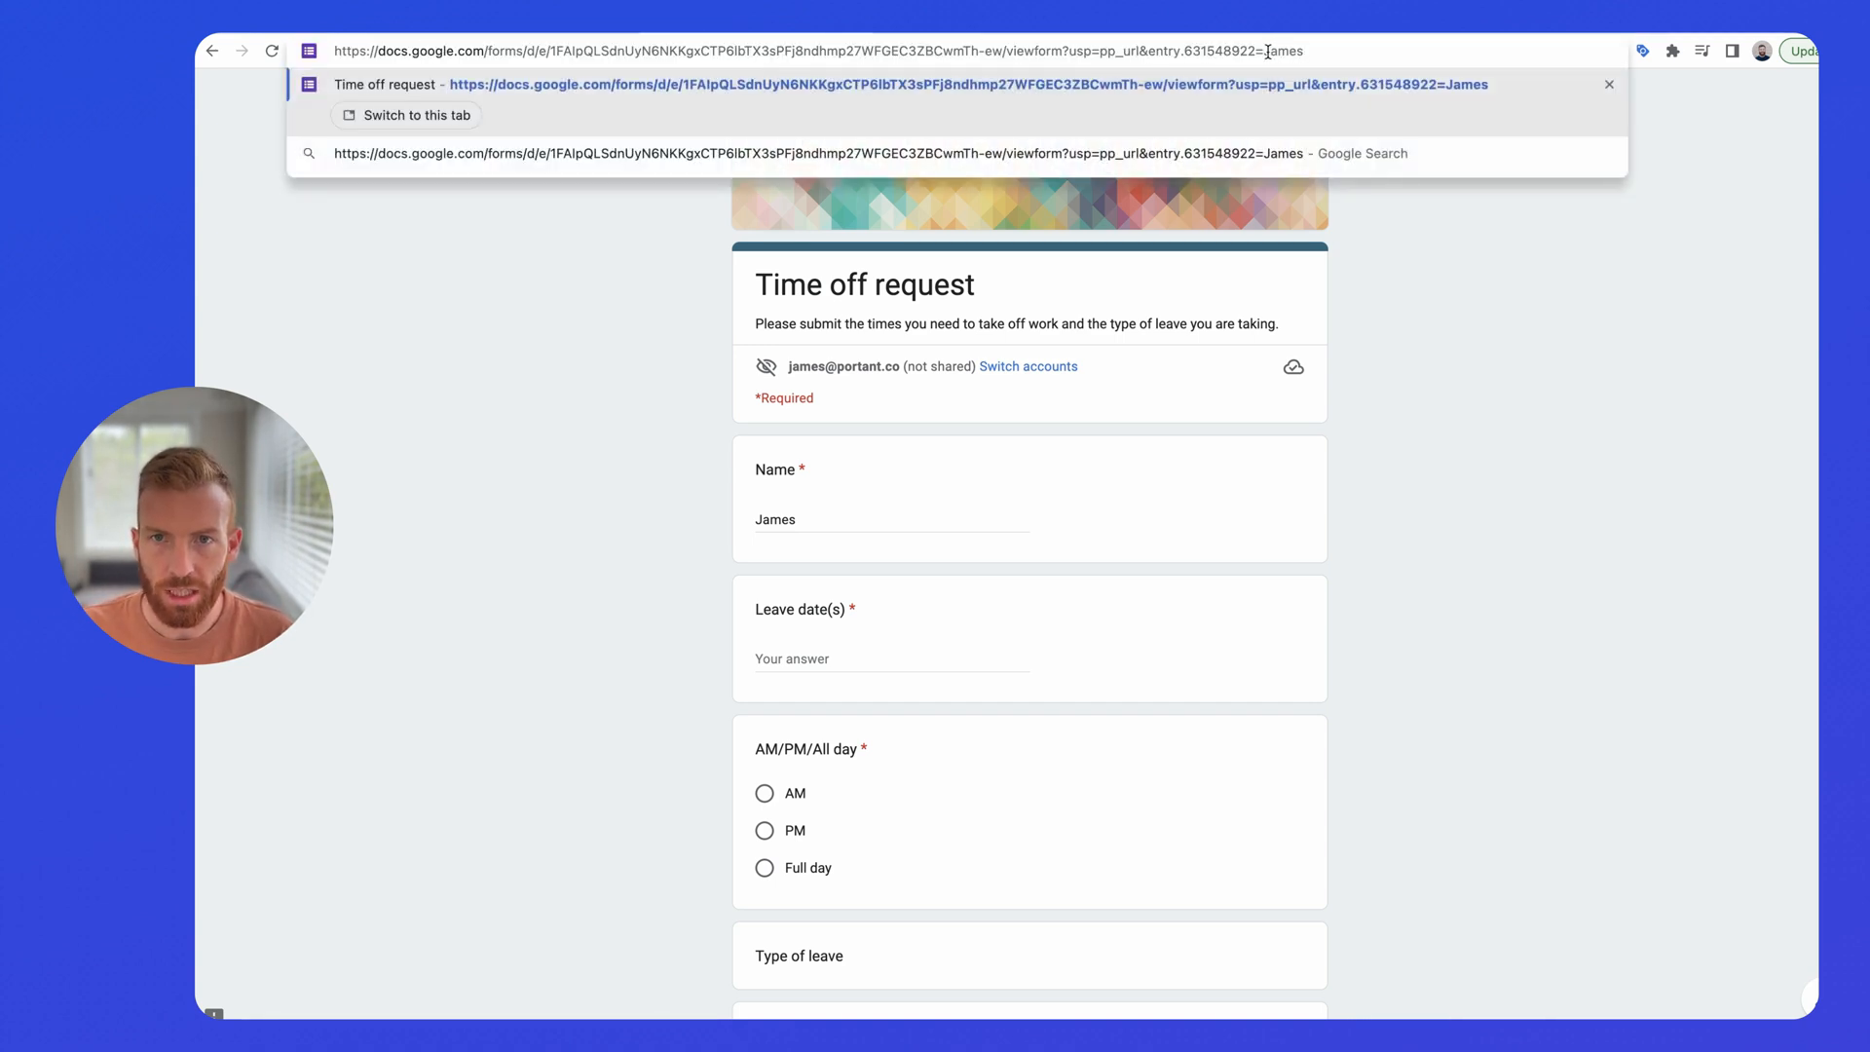
- Select 'James' at the end of the pasted link URL, then switch to the Untitled spreadsheet
{"action": "double_click", "coordinate": [1285, 50]}
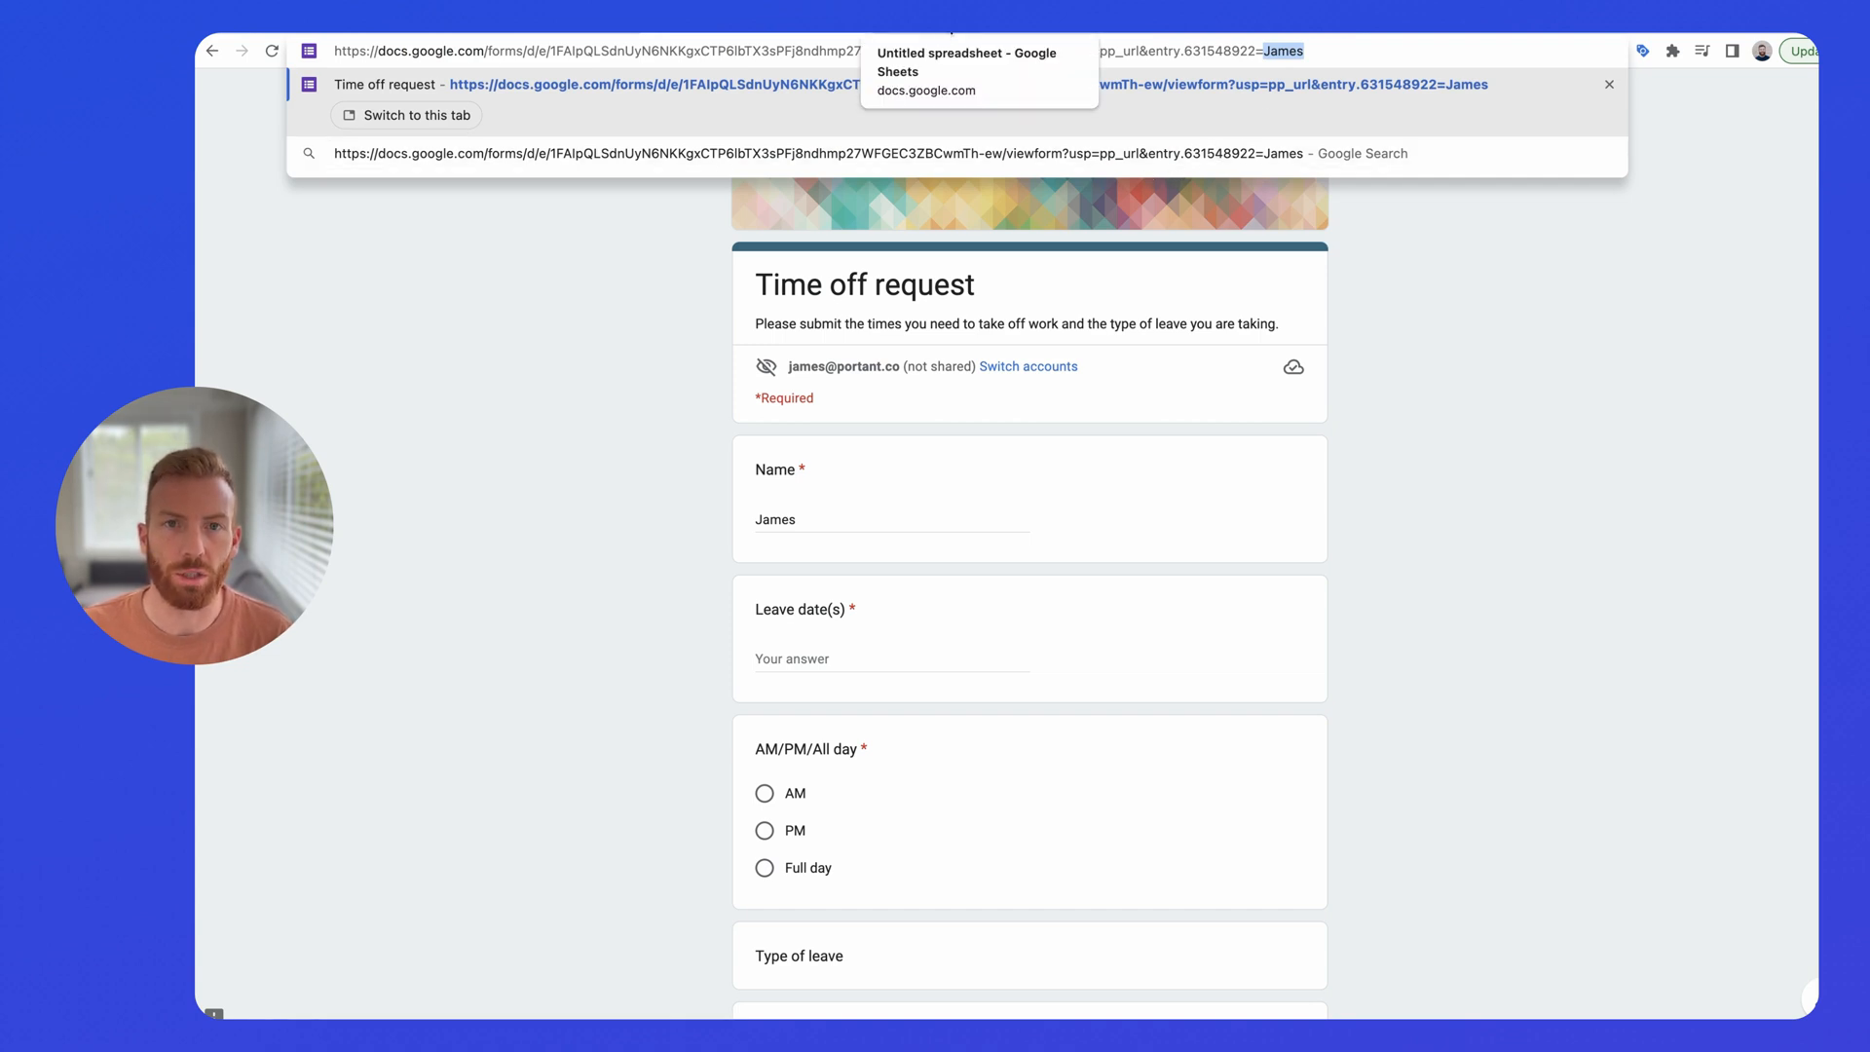
{"action": "left_click", "coordinate": [416, 114]}
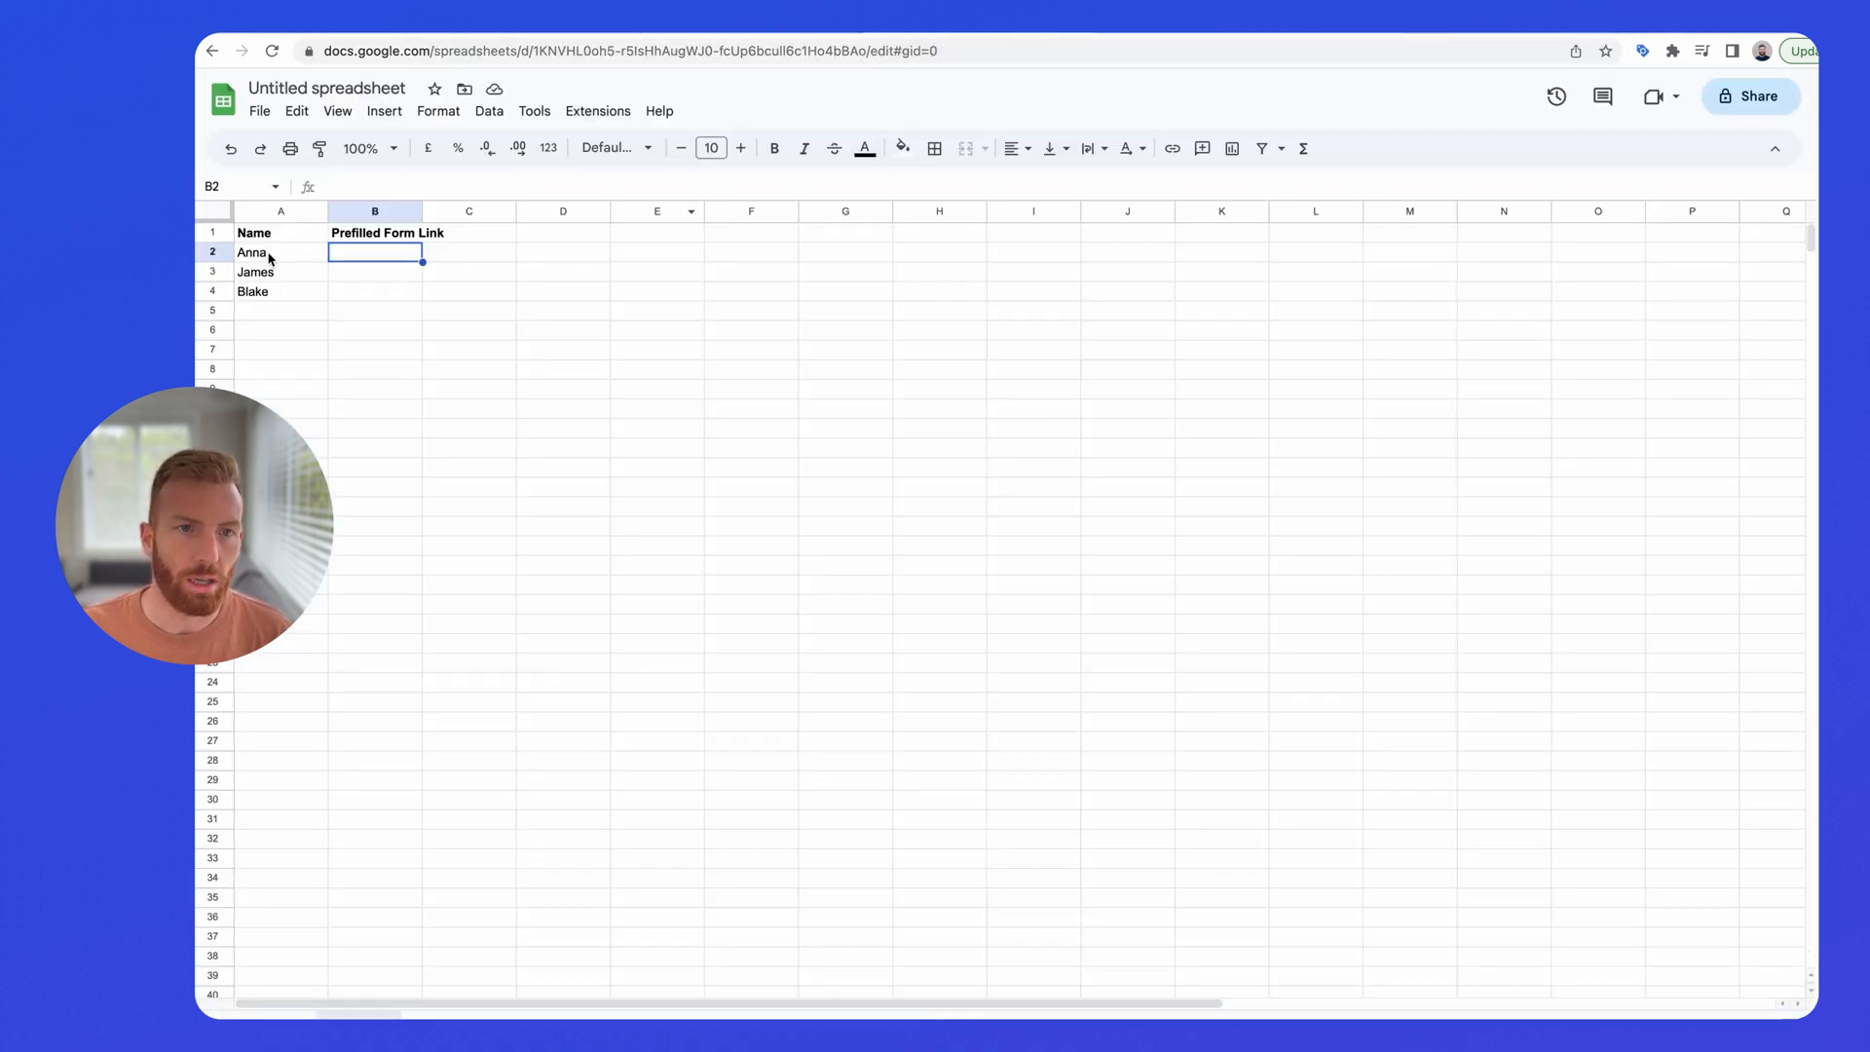
- Enter =CONCATENATE("<prefill URL ending entry.631548922=>",A2) in cell B2
{"action": "left_click", "coordinate": [280, 291]}
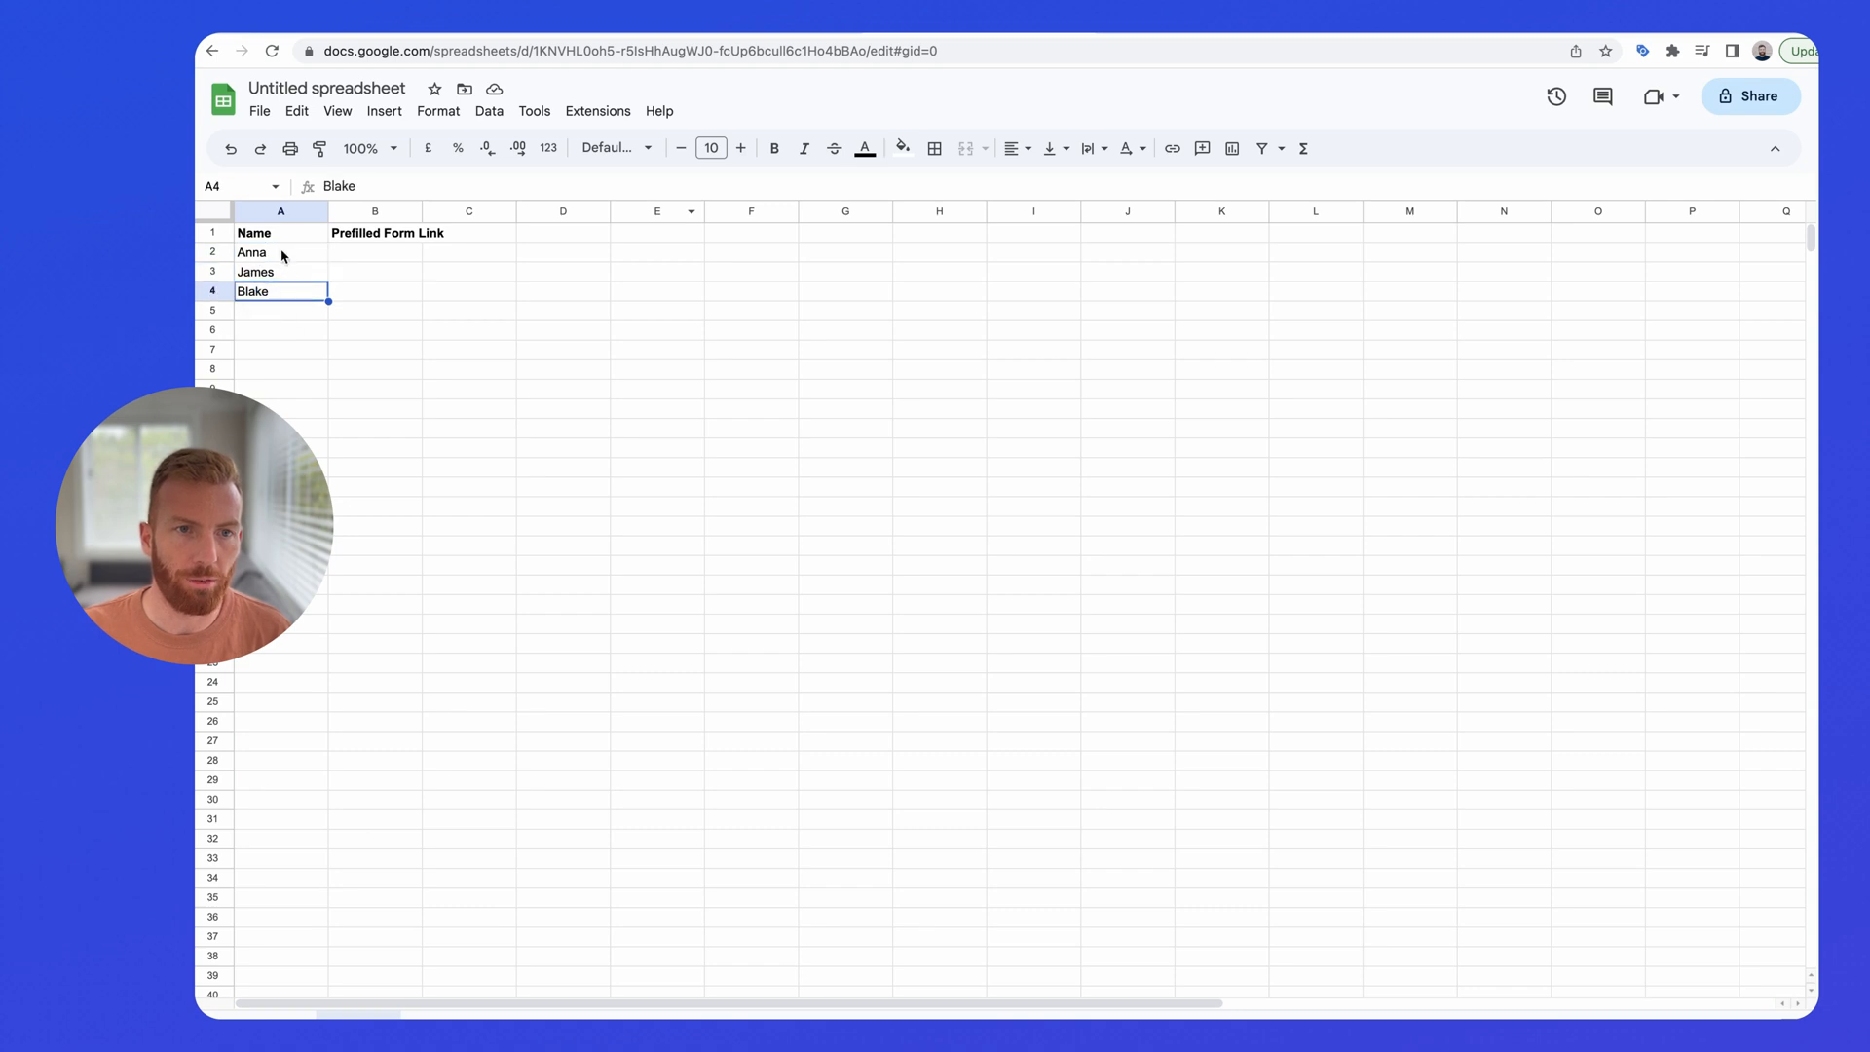
{"action": "left_click", "coordinate": [374, 251]}
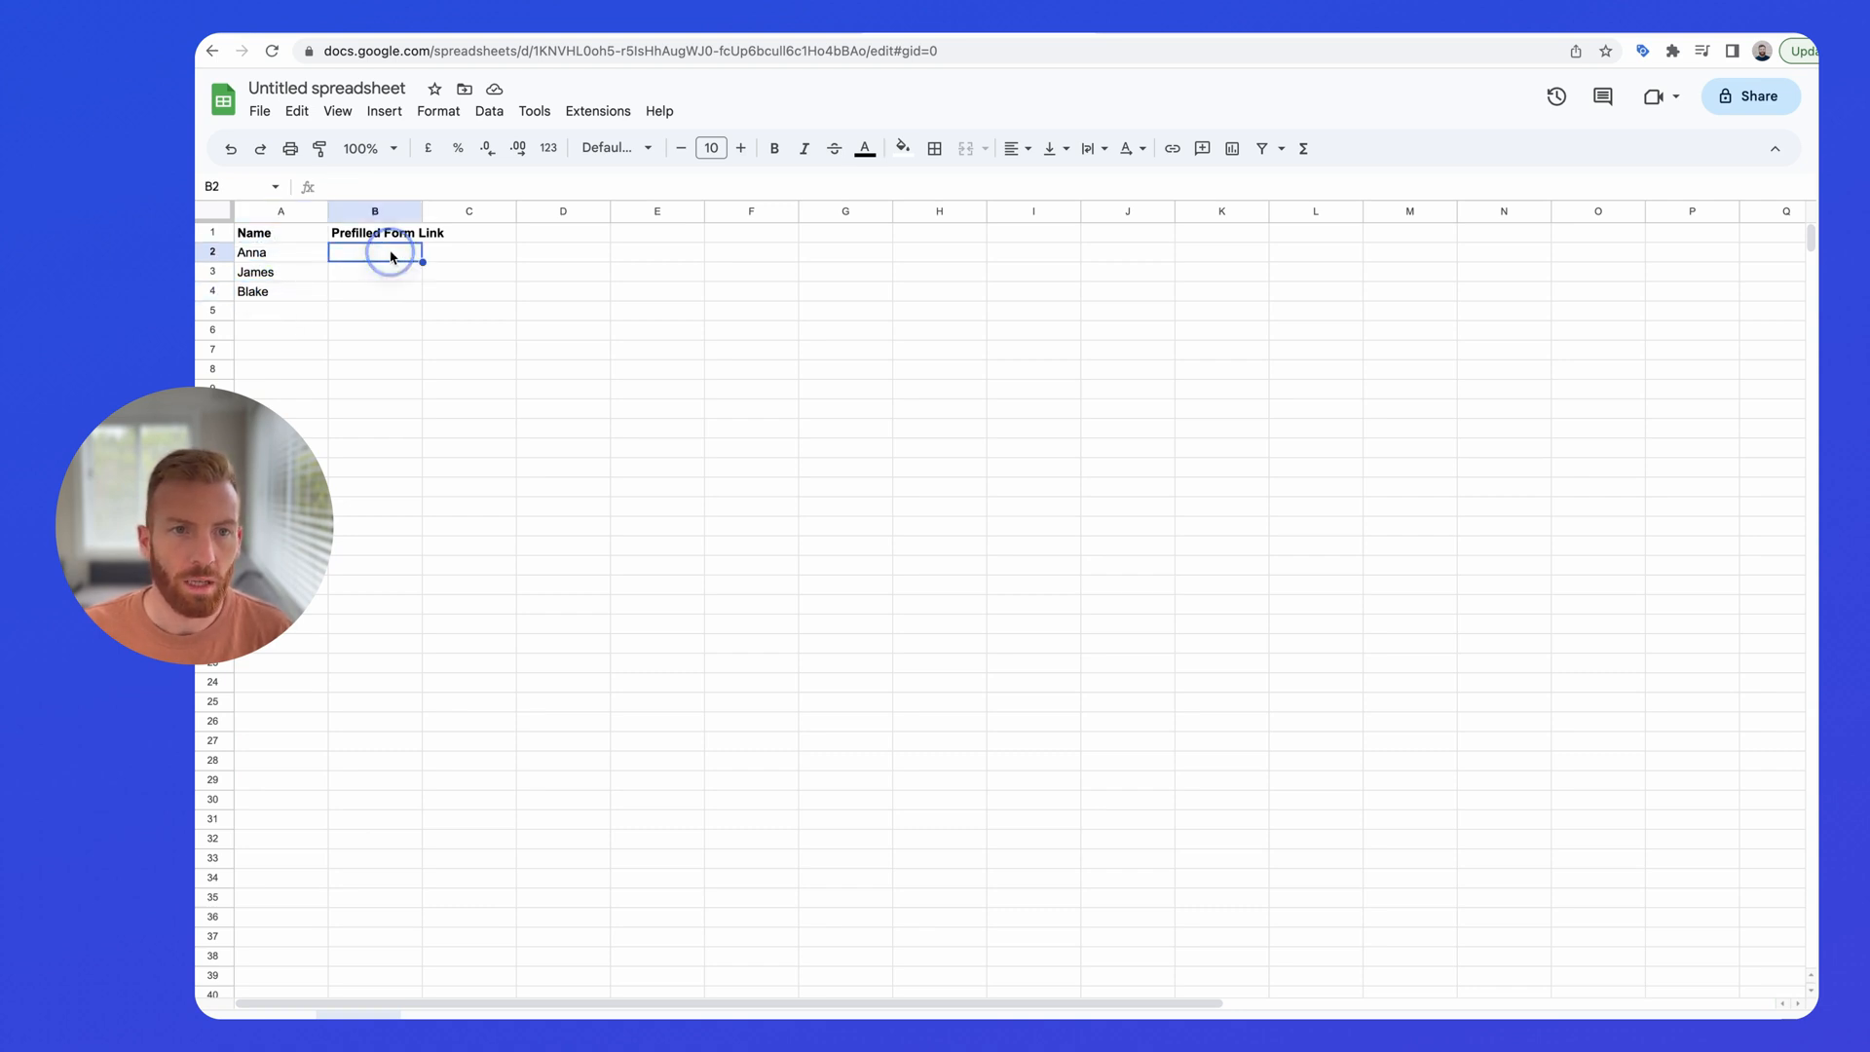
{"action": "double_click", "coordinate": [374, 251]}
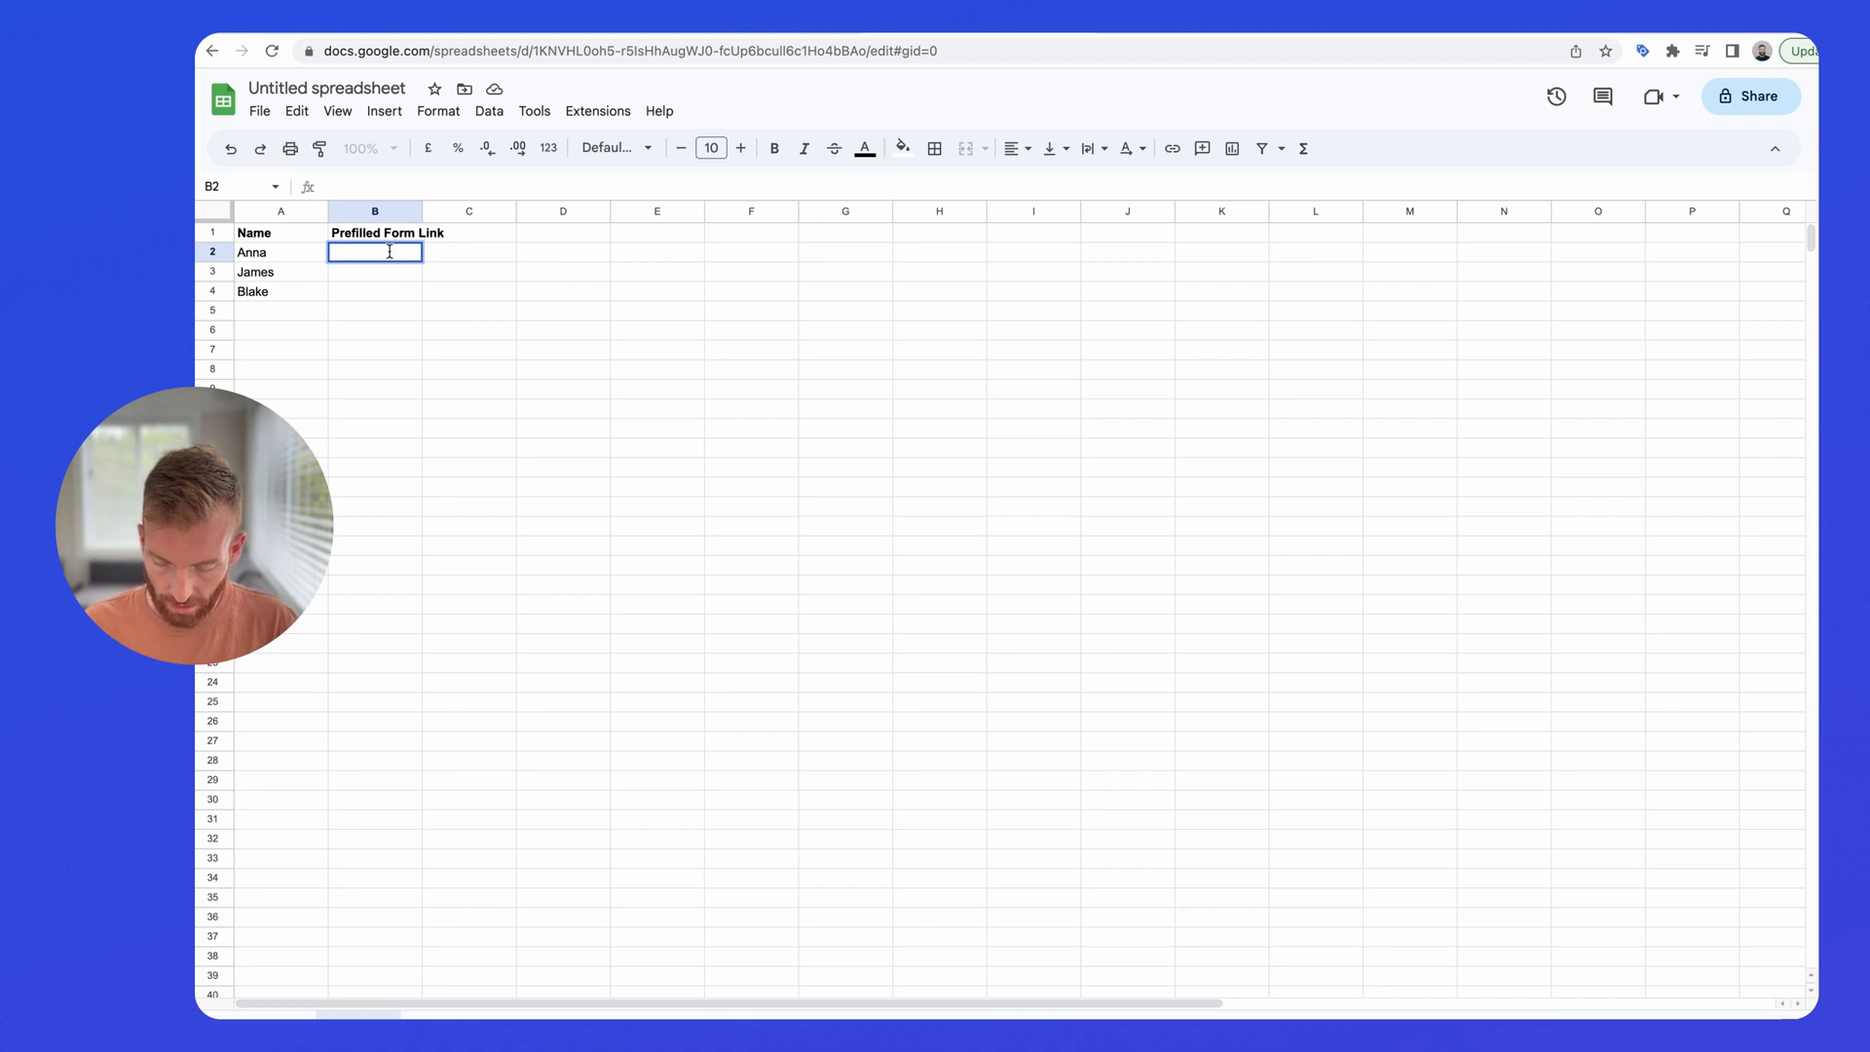
{"action": "type", "text": "=con"}
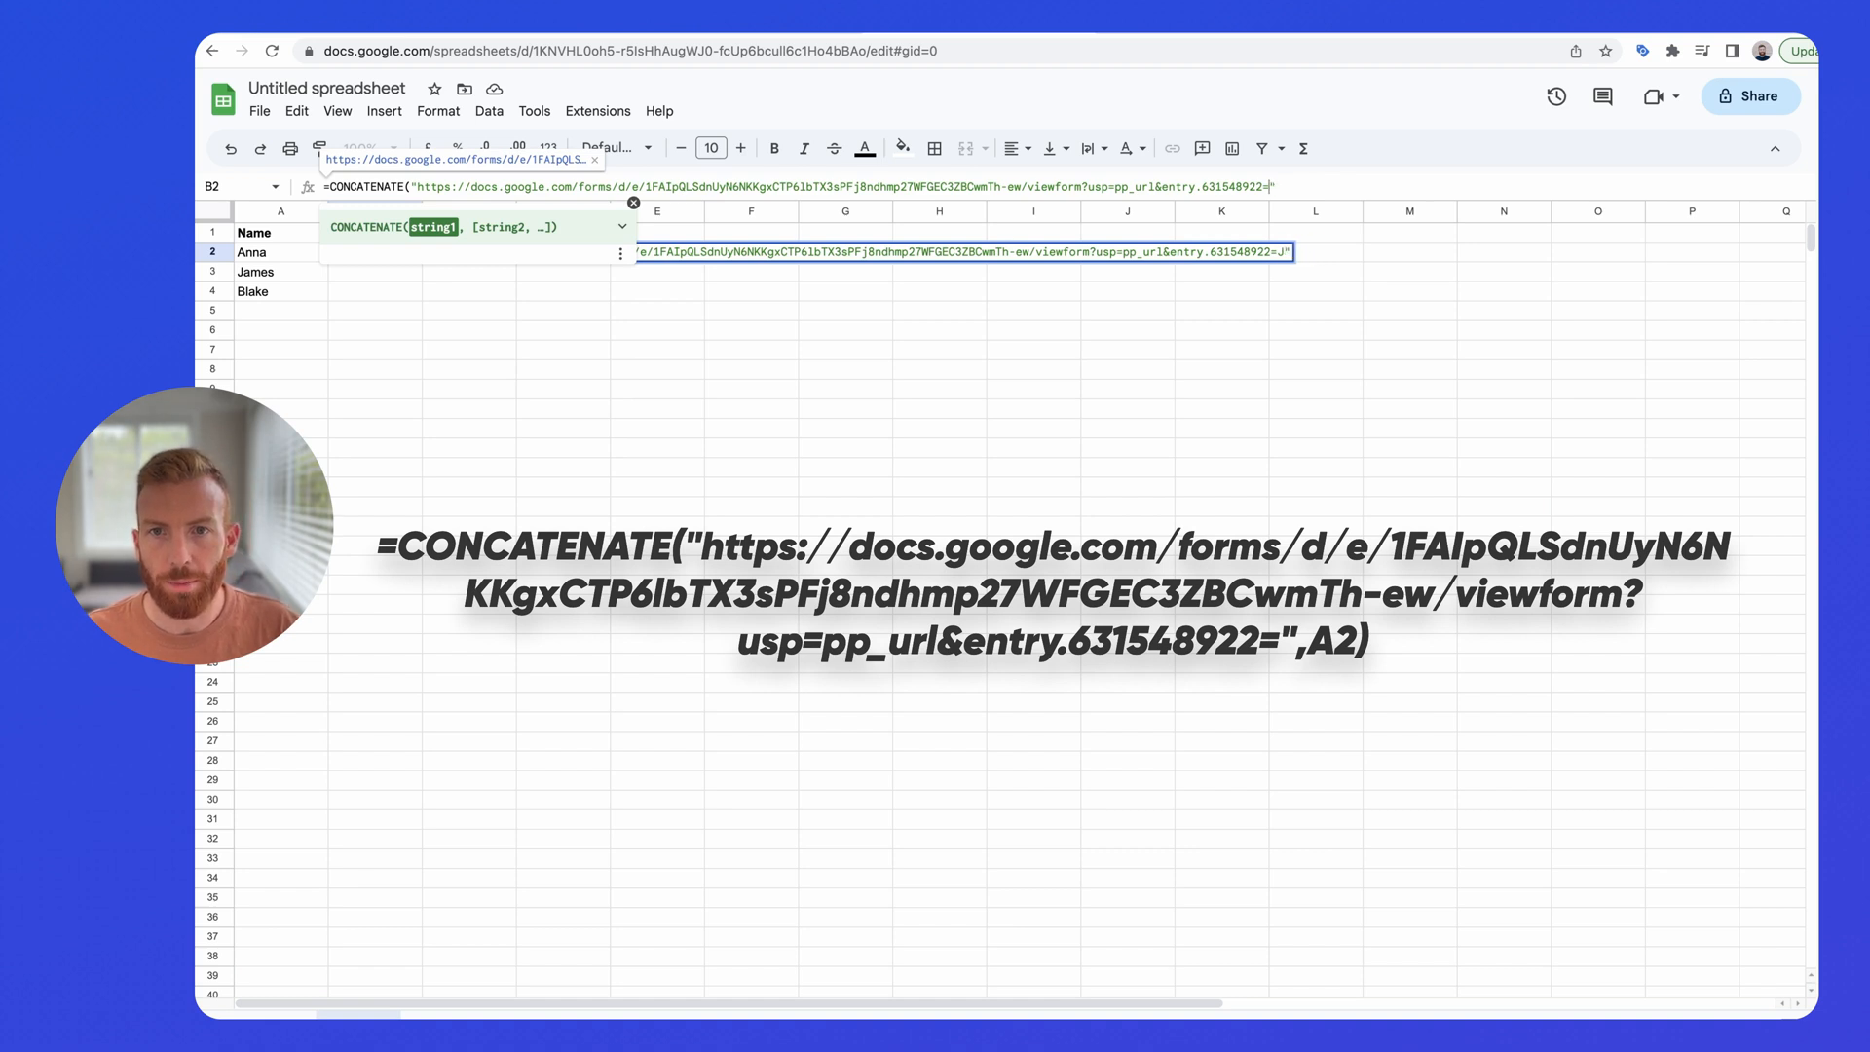
{"action": "type", "text": ","}
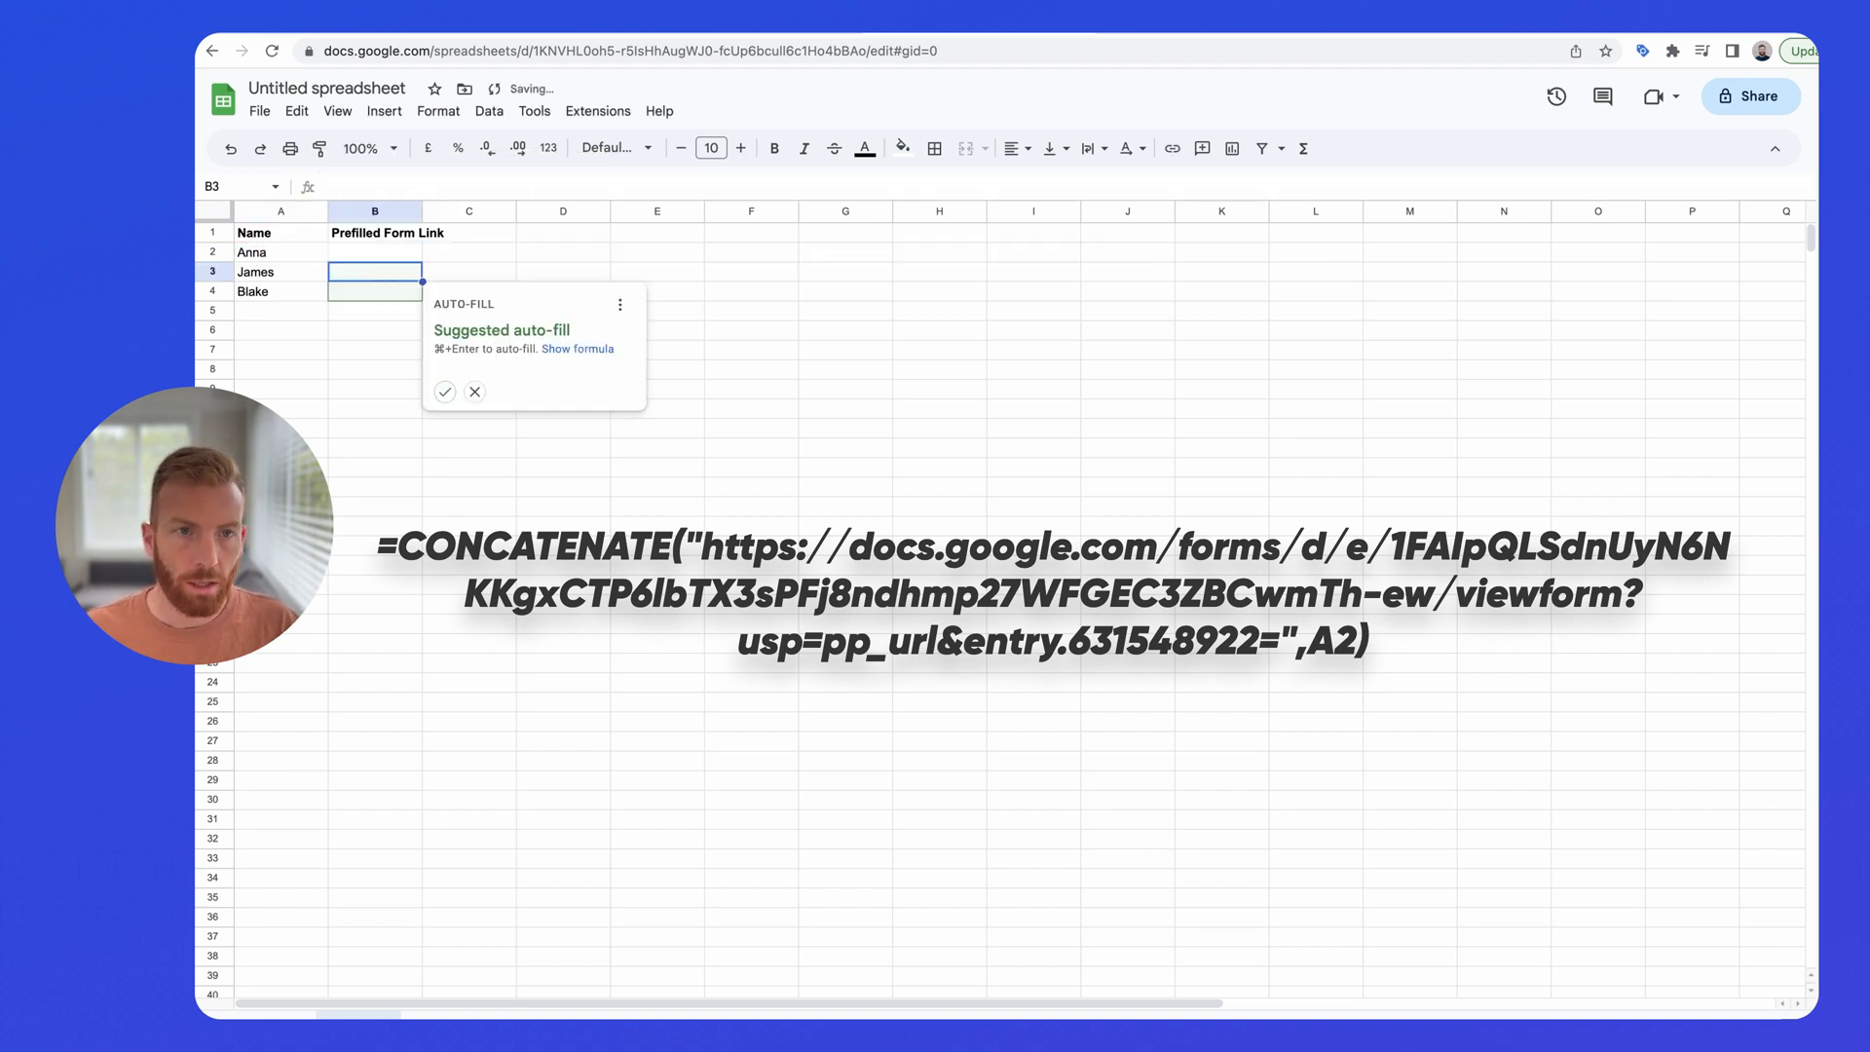
- Accept the suggested auto-fill to copy the link formula into B3:B4
{"action": "left_click", "coordinate": [444, 392]}
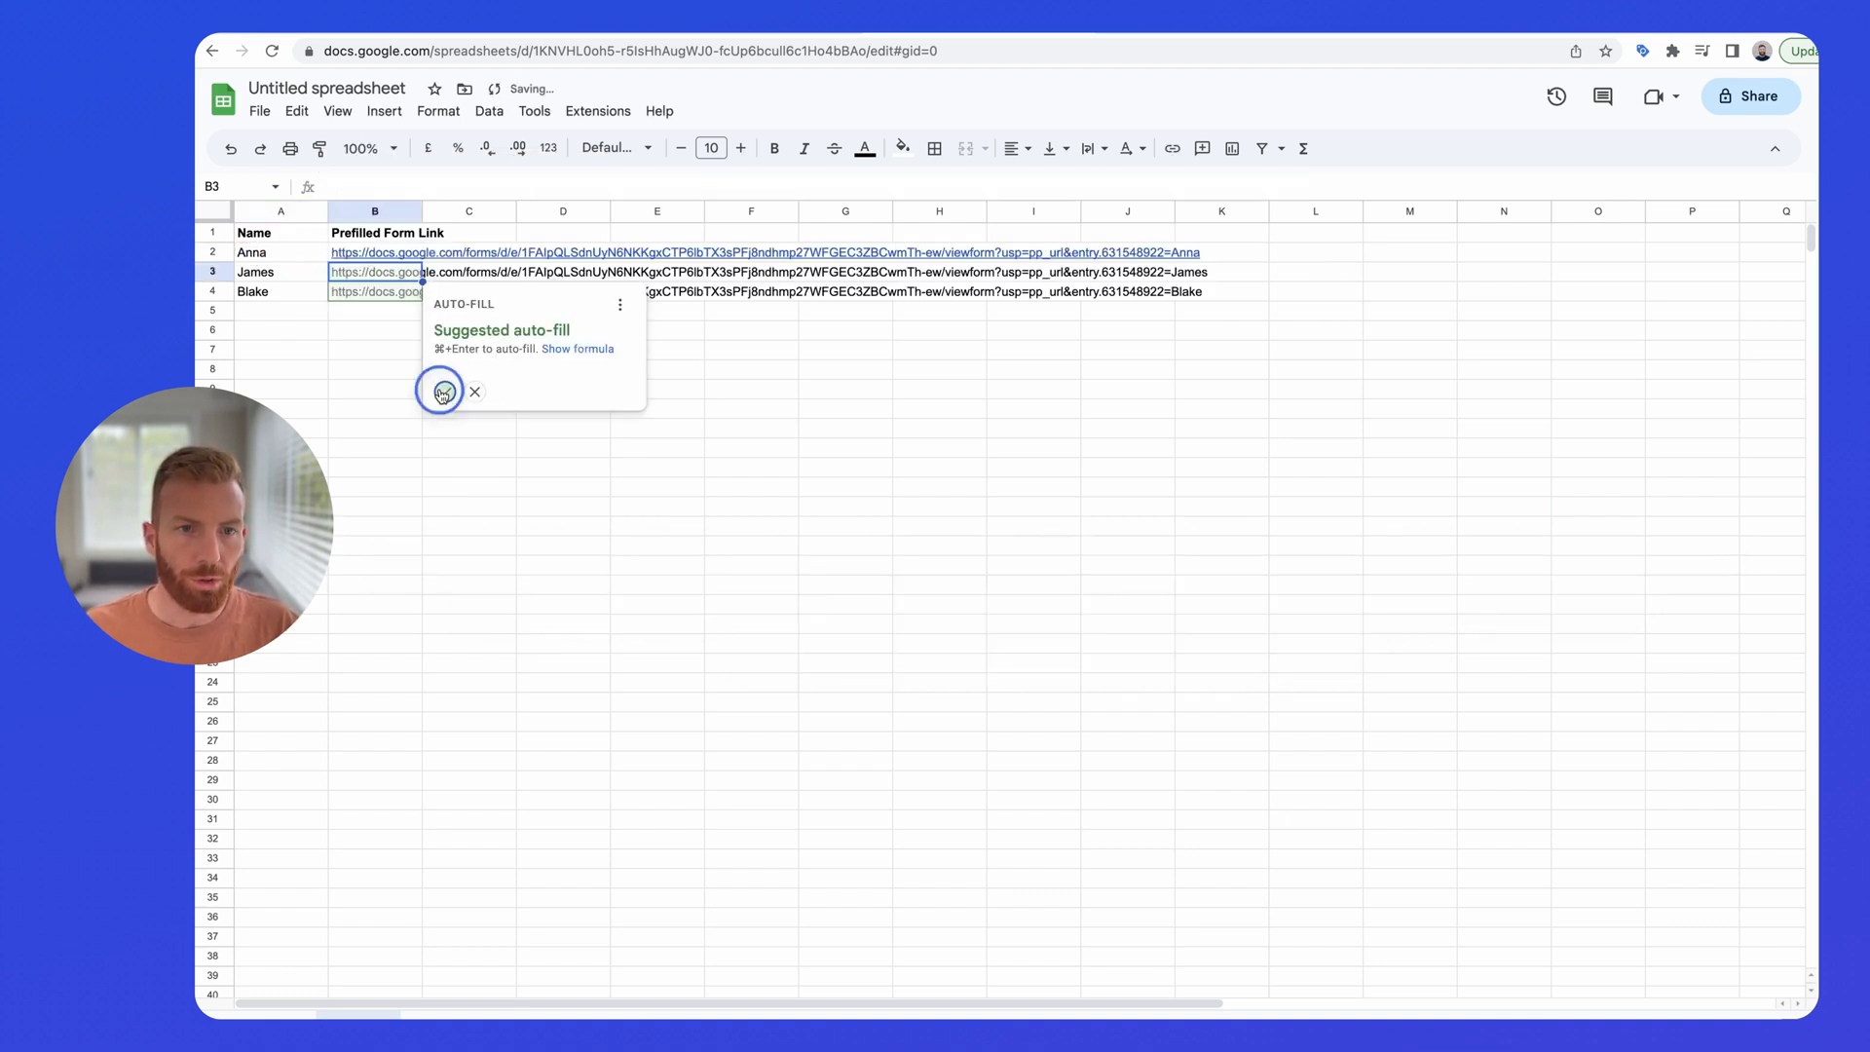
{"action": "left_click", "coordinate": [441, 392]}
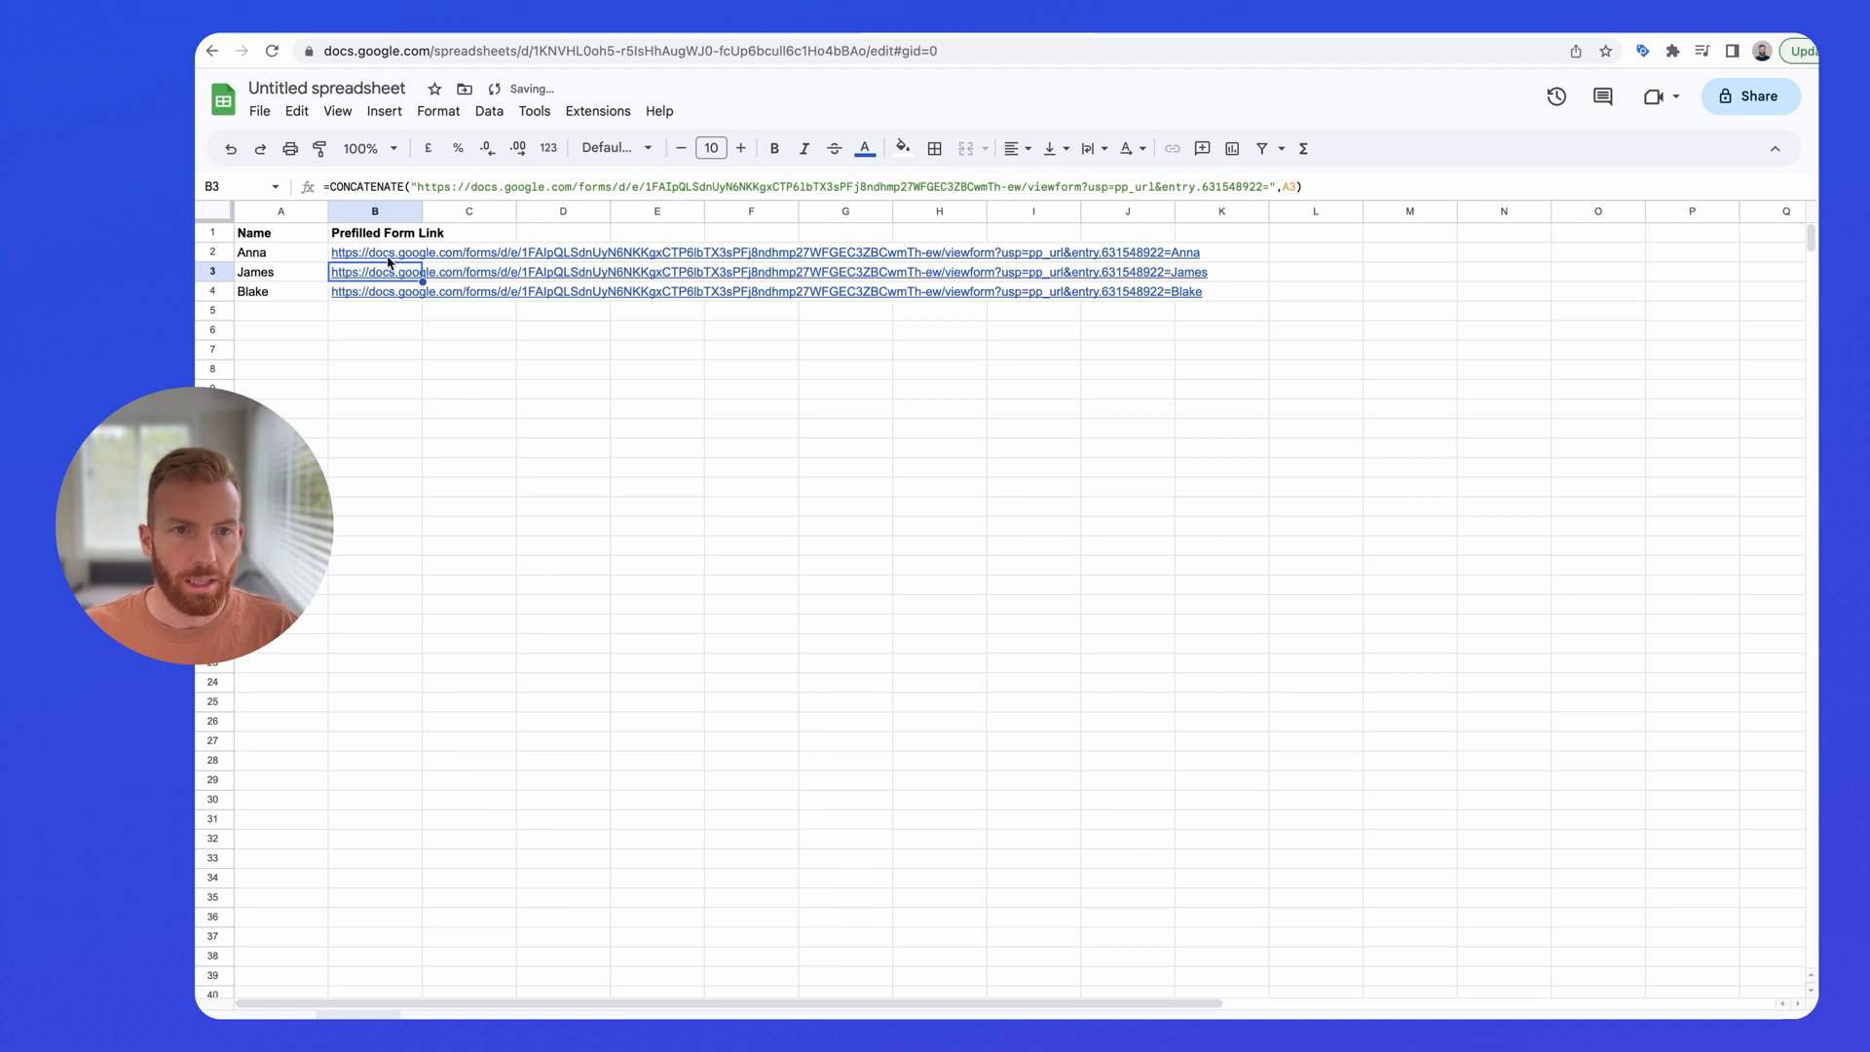